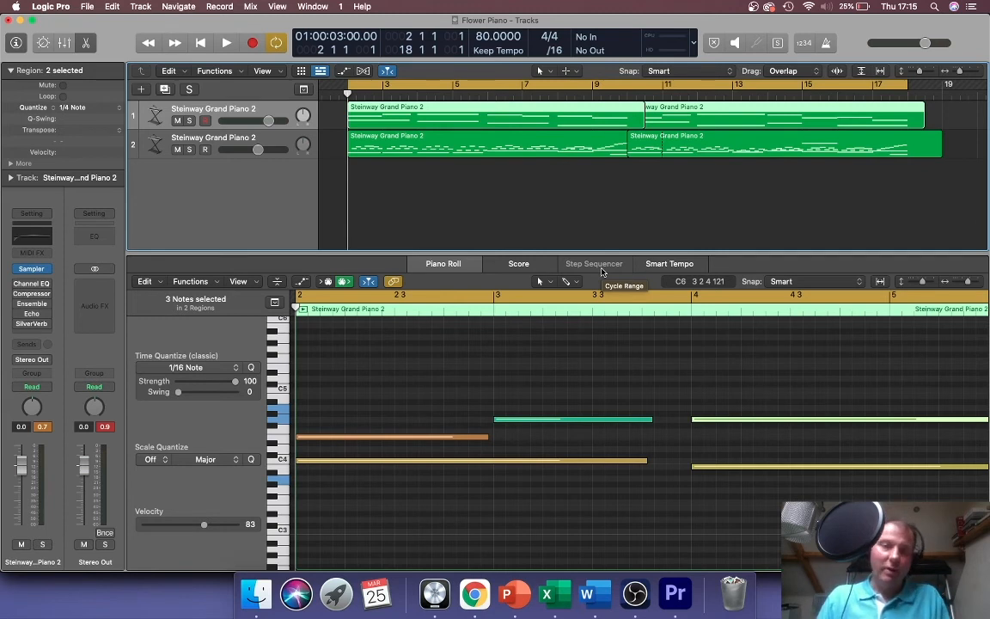
pyautogui.moveTo(471, 220)
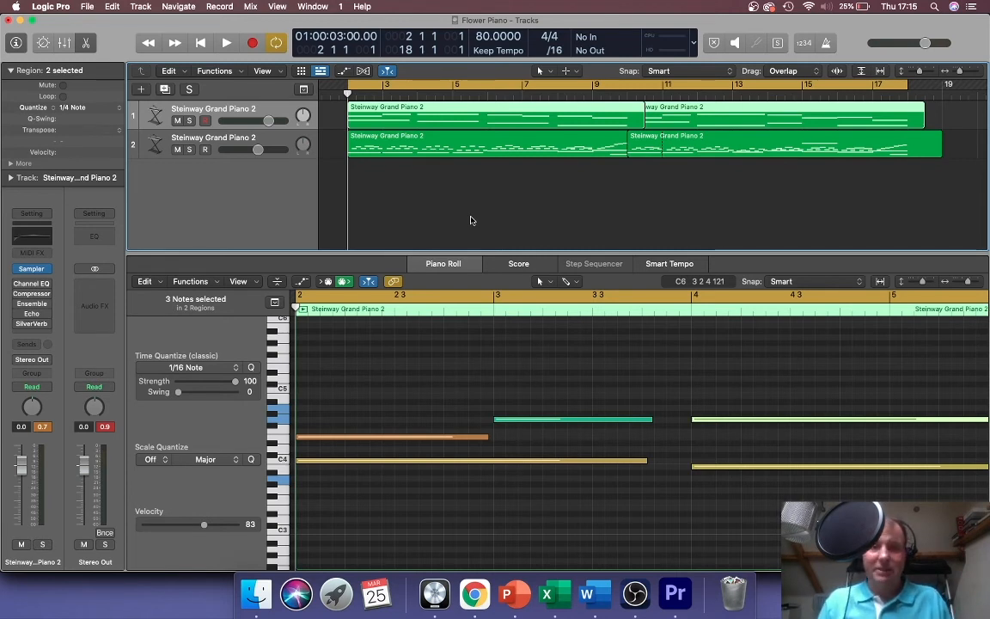
pyautogui.moveTo(450, 224)
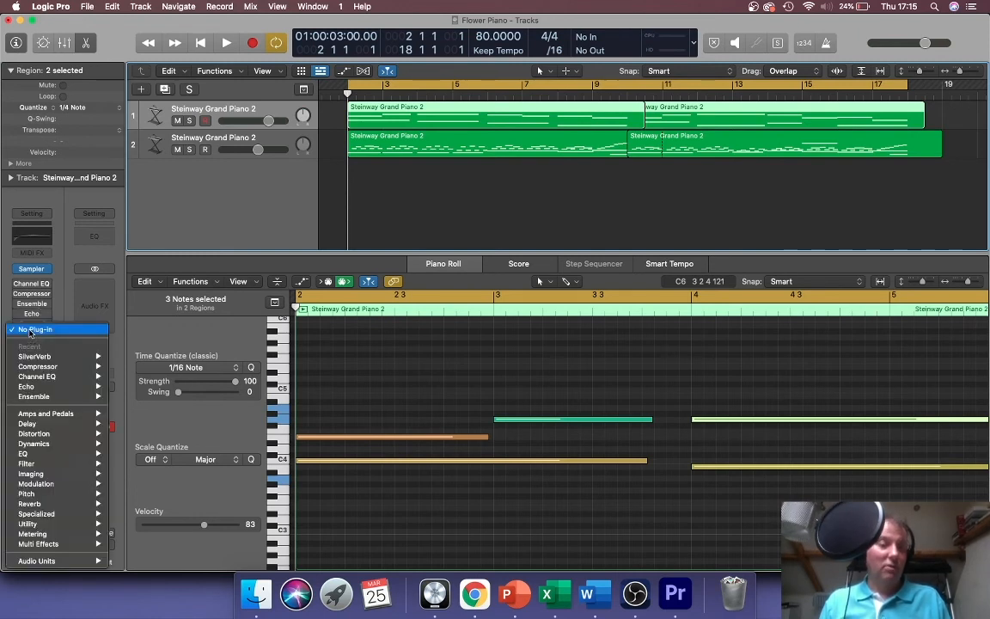
pyautogui.moveTo(45, 413)
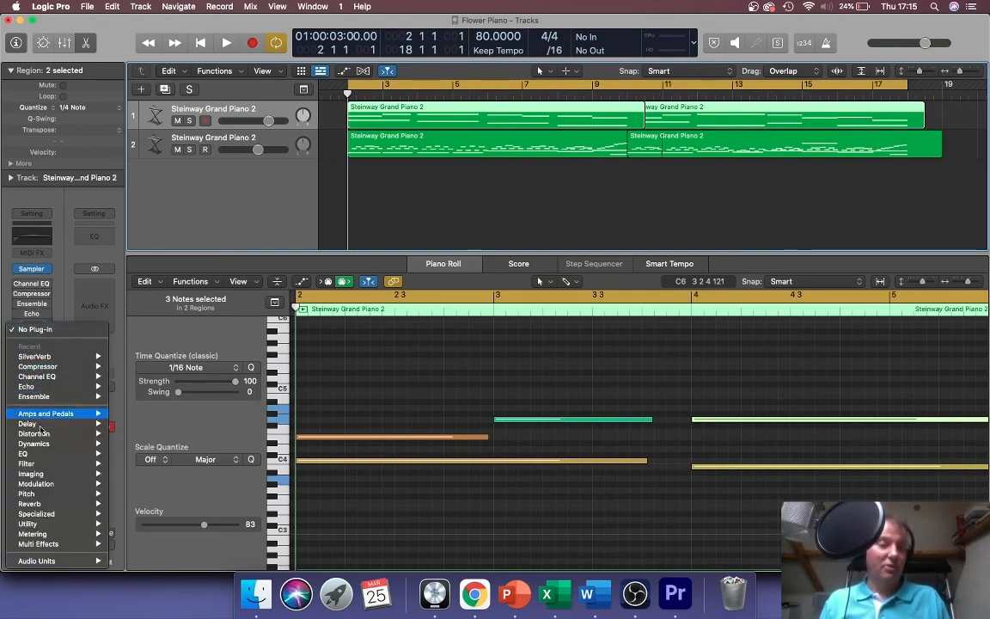
pyautogui.moveTo(35, 493)
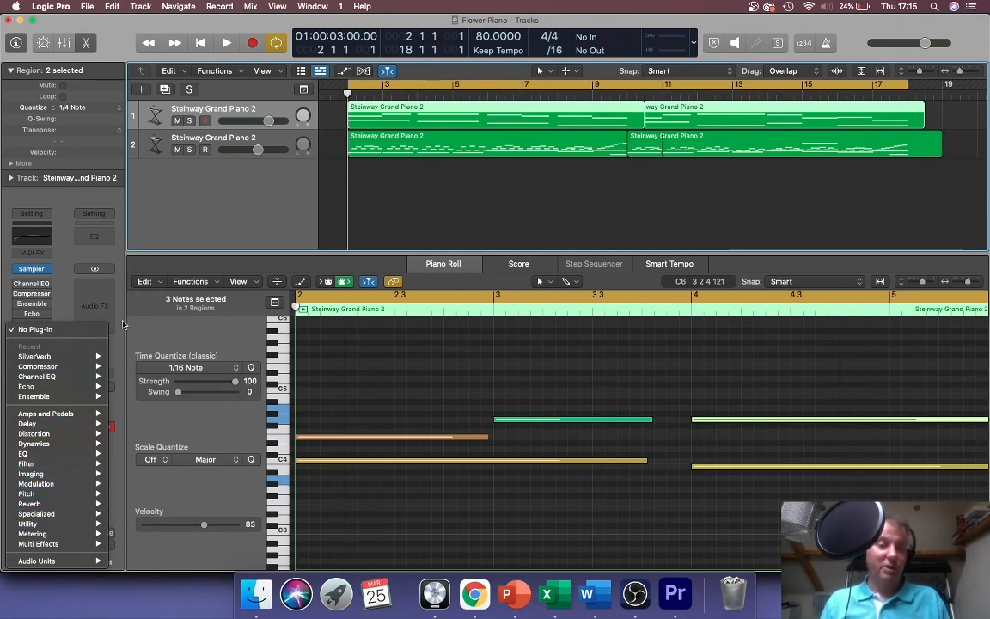
# Browse an Audio FX slot's plug-in menu in the Mixer, then close the menu and Mixer.
pyautogui.click(34, 356)
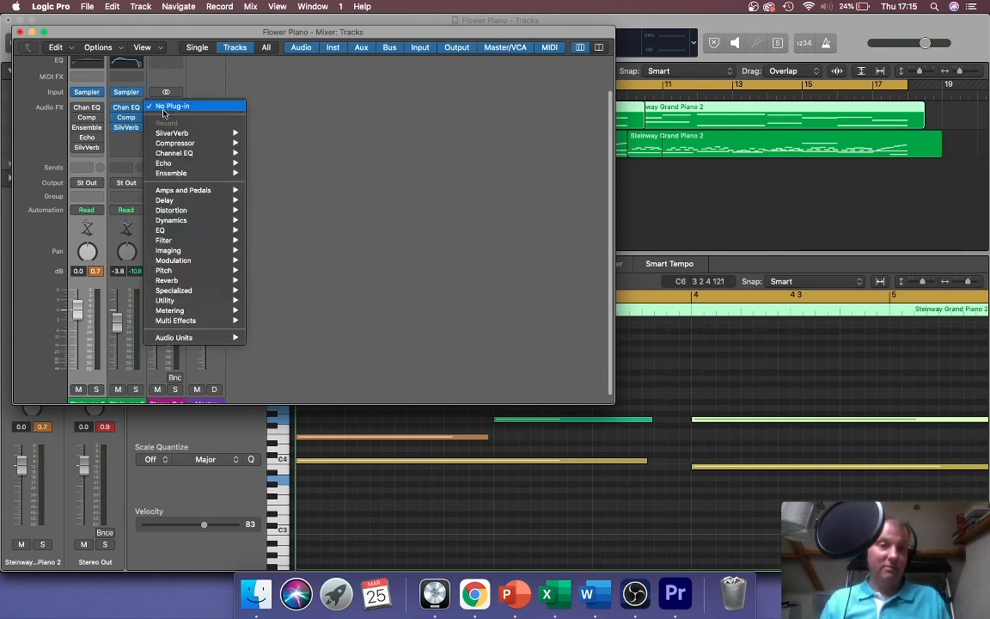
pyautogui.moveTo(172, 210)
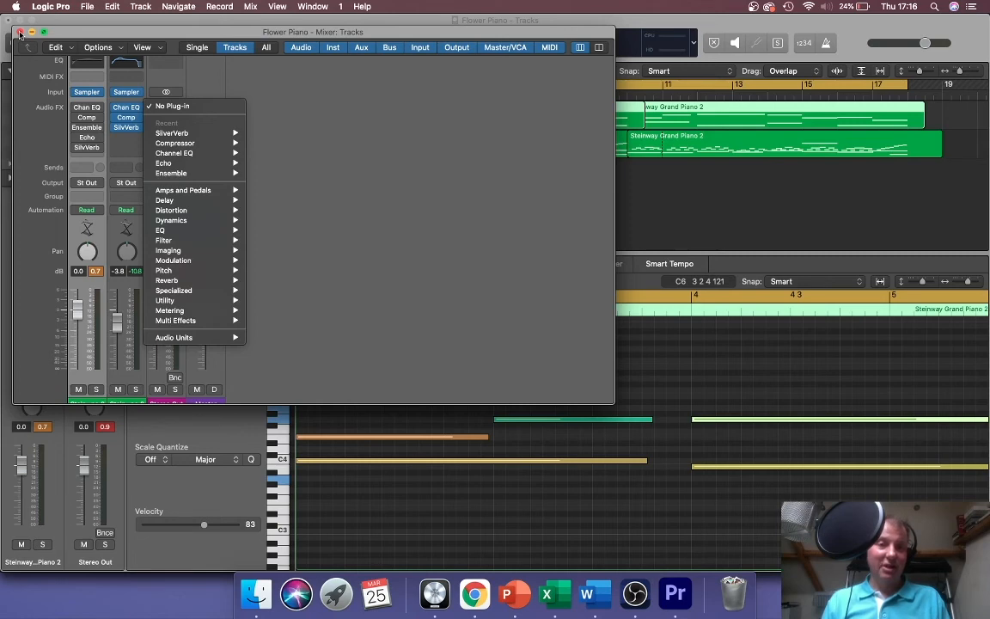
pyautogui.click(21, 31)
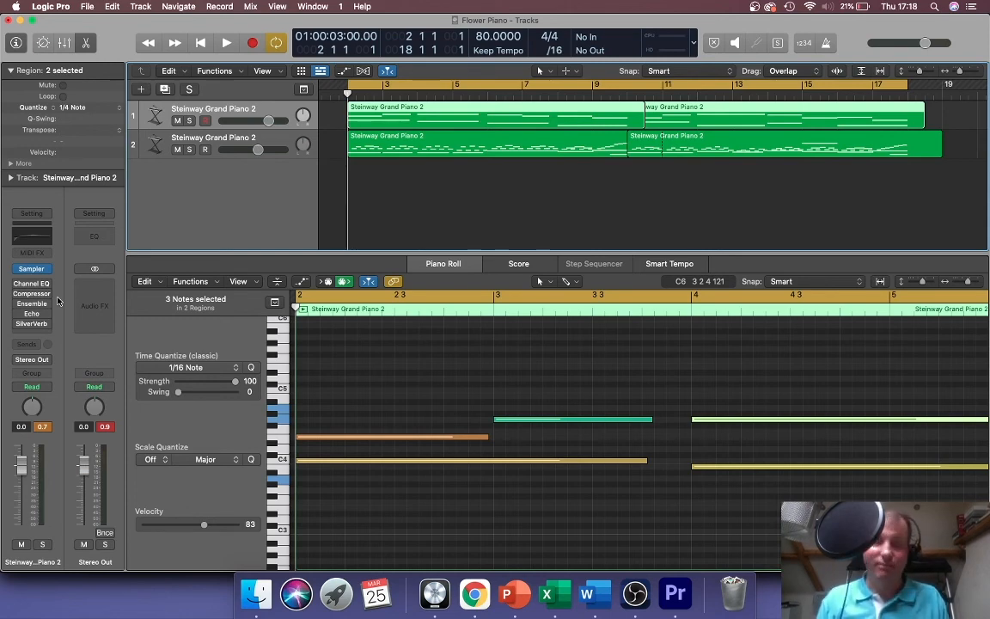
# Bring up the piano track's Channel EQ, reposition it and audition while shaping a low-cut.
pyautogui.click(30, 283)
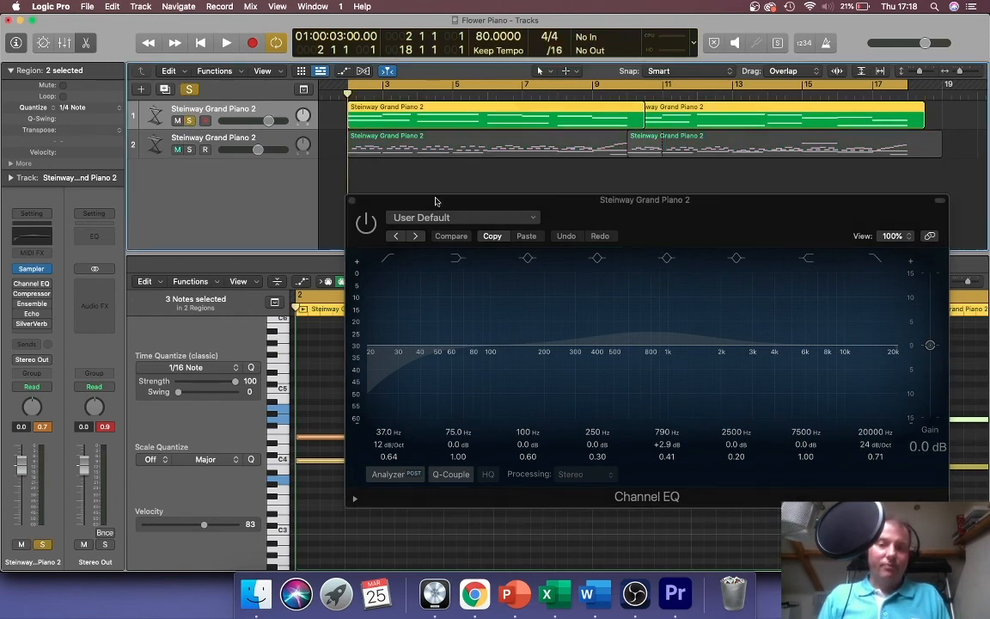
pyautogui.moveTo(645, 199); pyautogui.dragTo(547, 196)
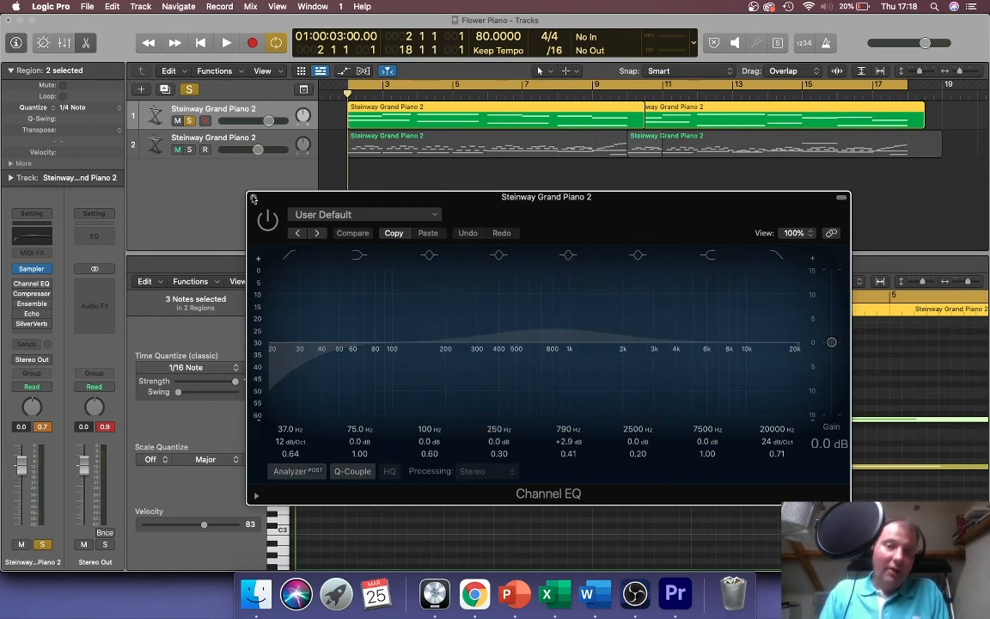
pyautogui.click(226, 41)
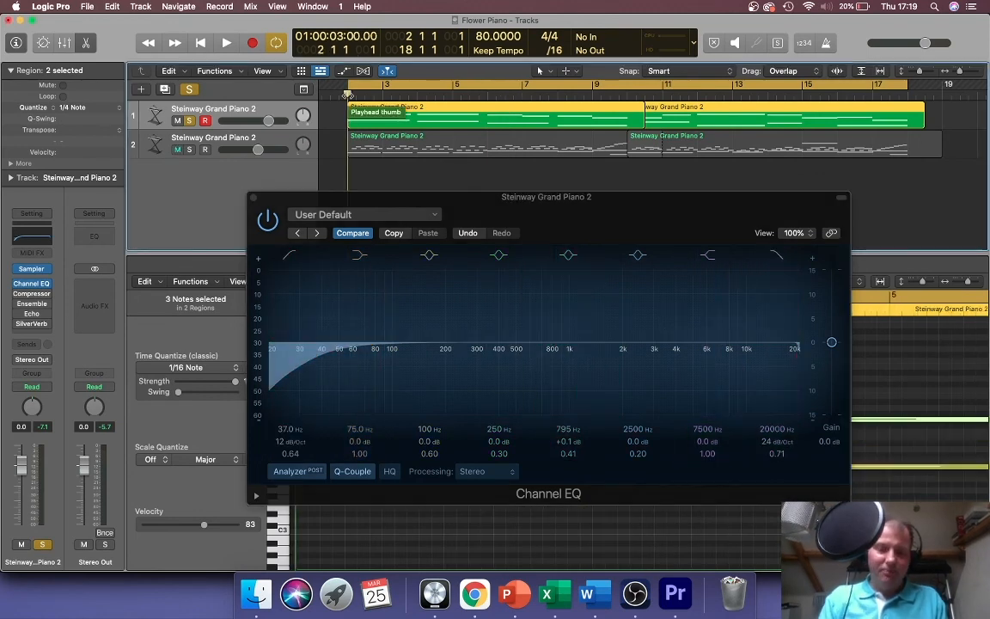
pyautogui.click(227, 42)
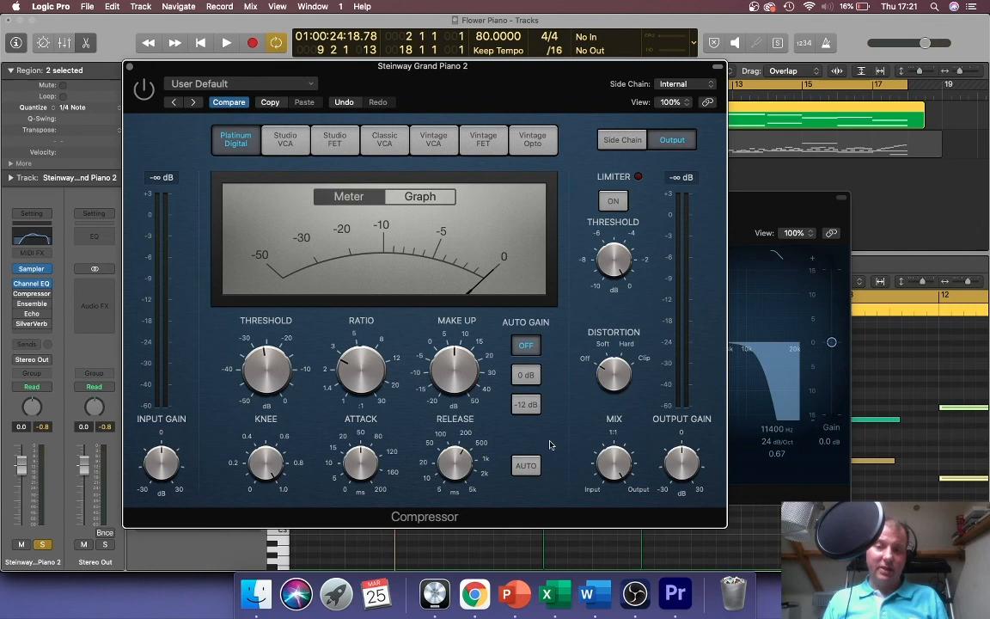
pyautogui.moveTo(564, 438)
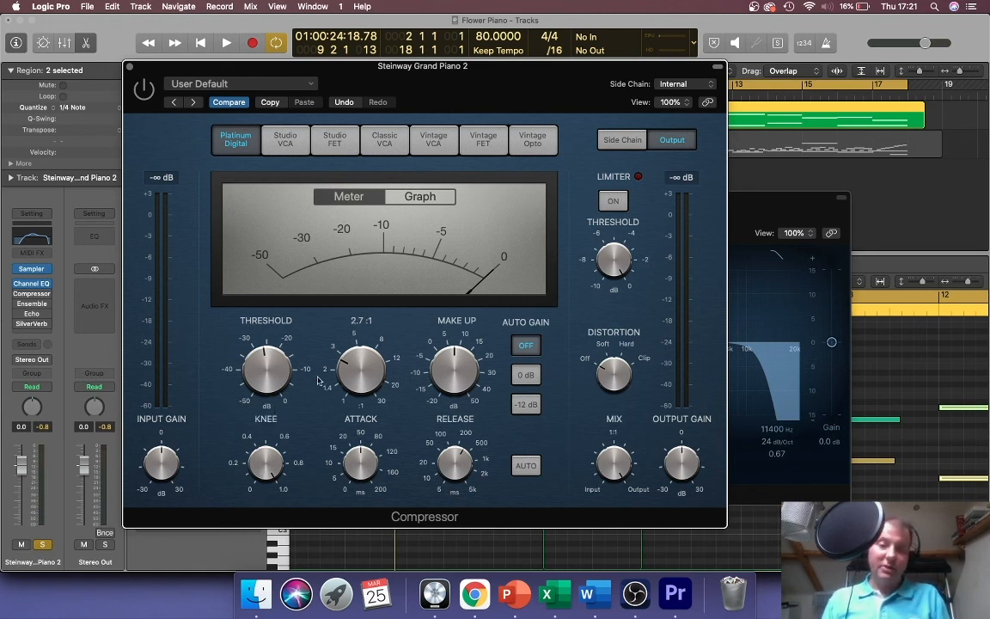
# Set the compressor ratio near 2.7:1 and lower the threshold to about -30 dB.
pyautogui.moveTo(264, 370); pyautogui.dragTo(272, 352)
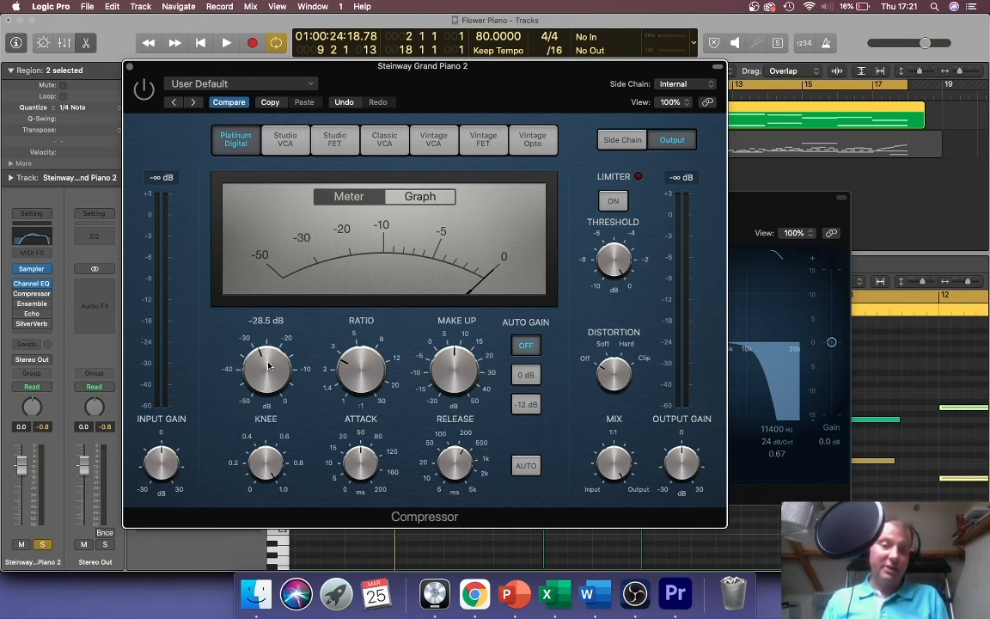
pyautogui.moveTo(267, 370); pyautogui.dragTo(266, 382)
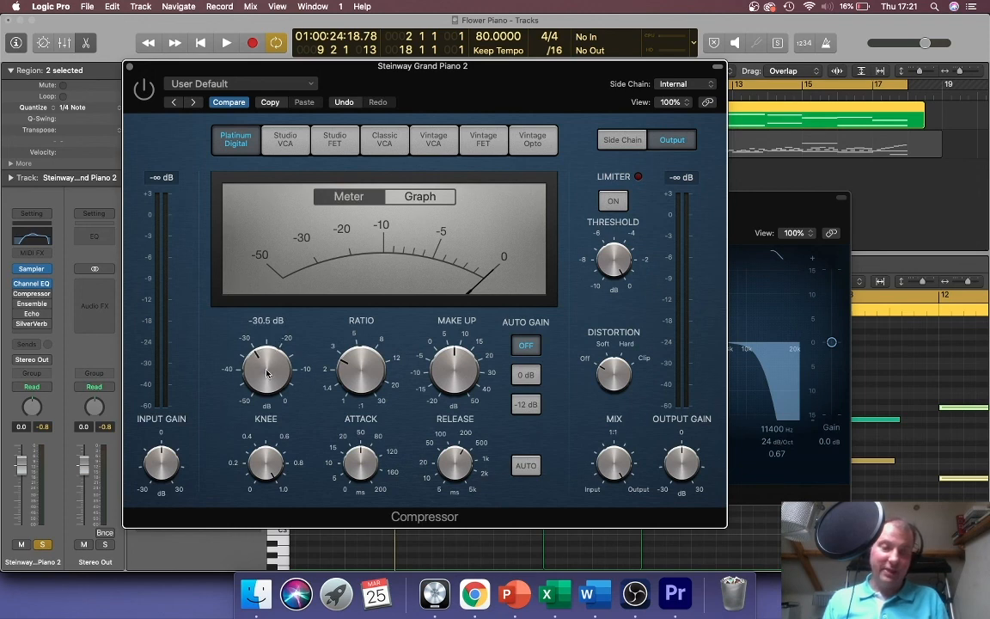
pyautogui.moveTo(265, 371); pyautogui.dragTo(268, 364)
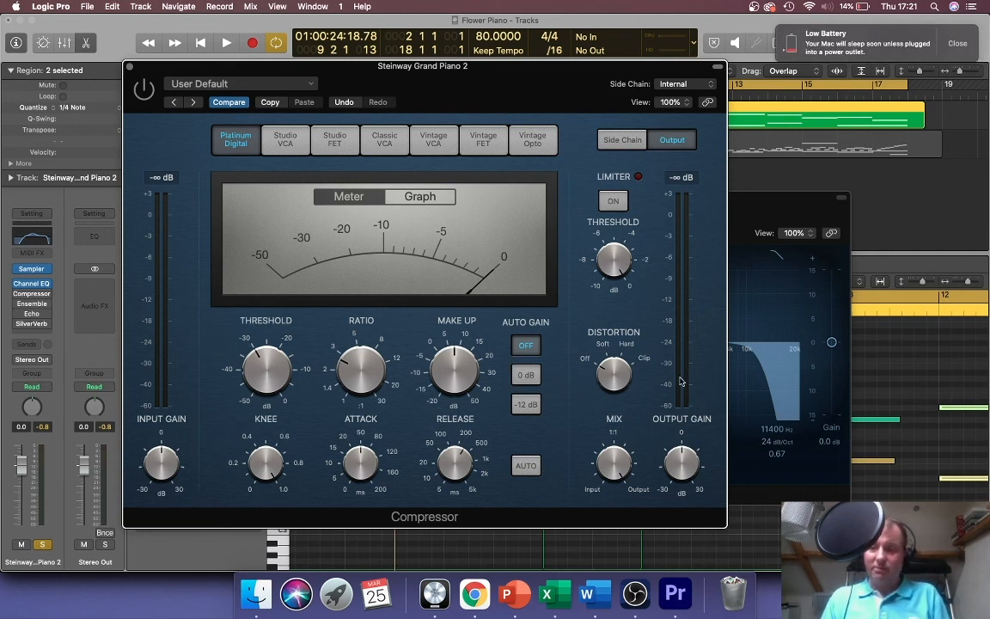
pyautogui.moveTo(707, 217)
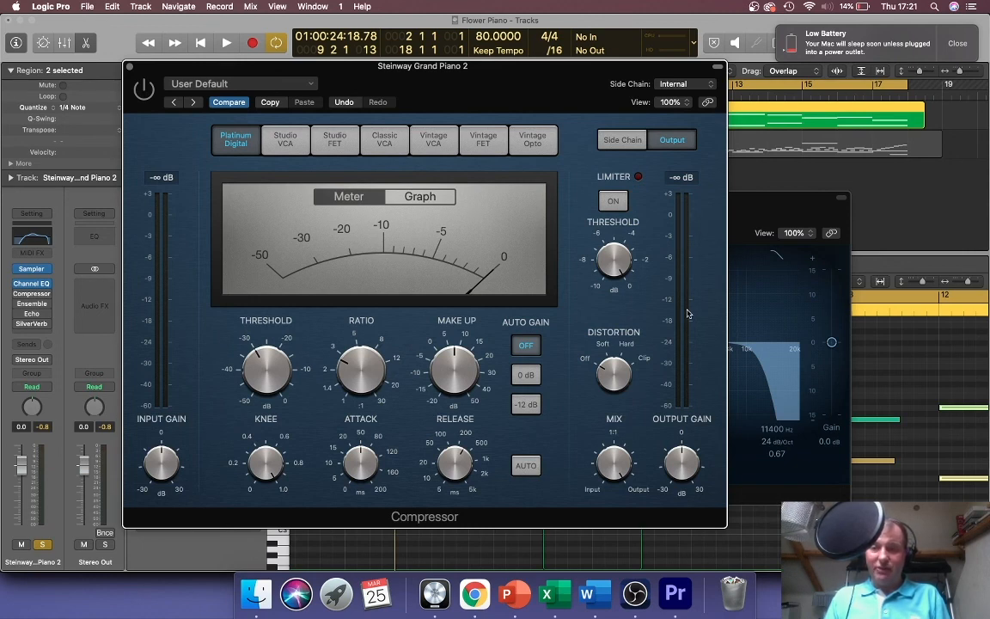
pyautogui.moveTo(691, 338)
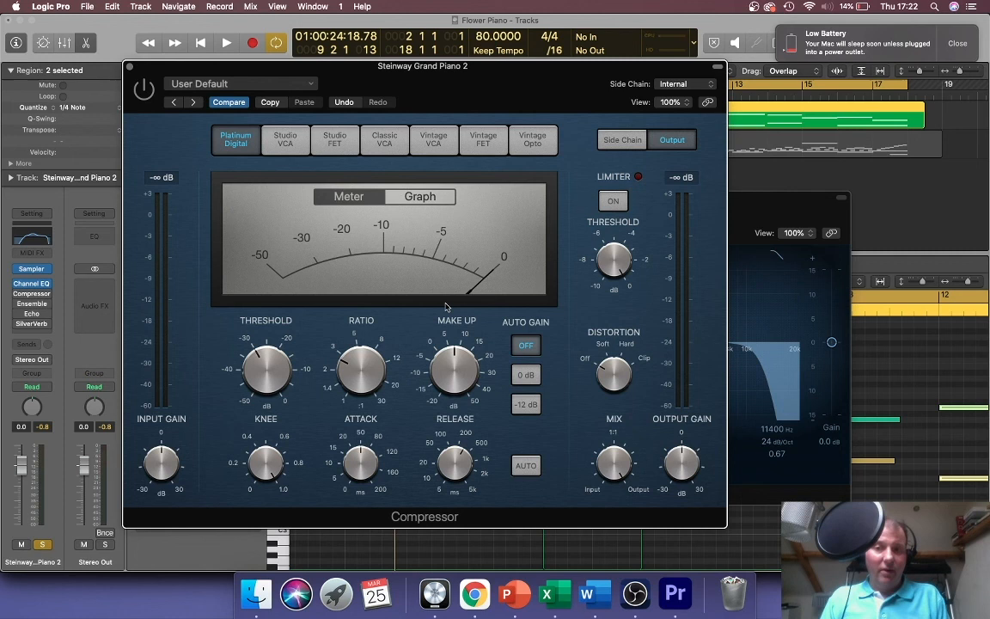
pyautogui.moveTo(575, 275)
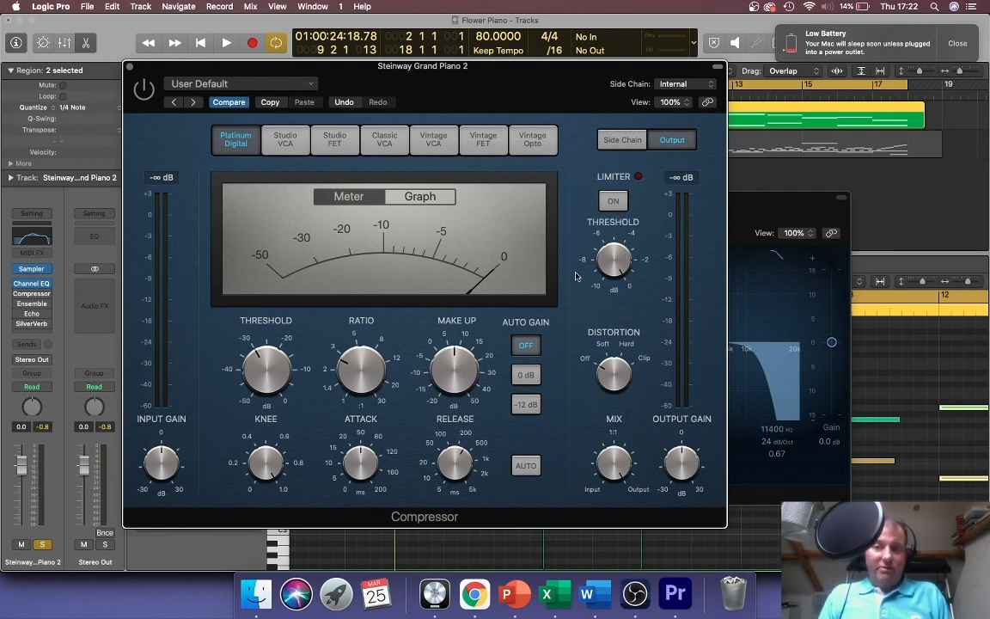
pyautogui.moveTo(691, 365)
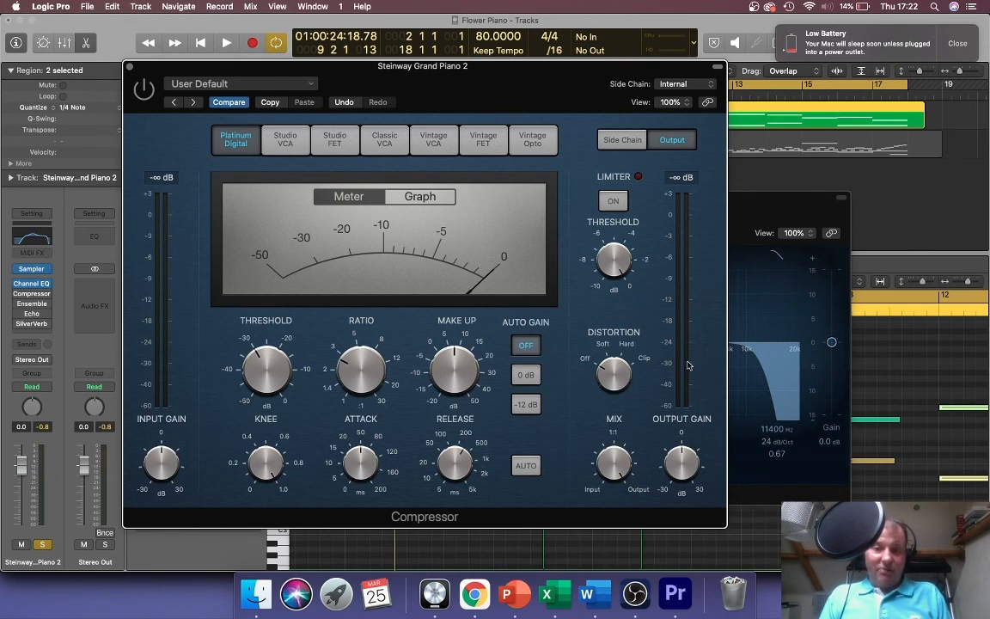
pyautogui.moveTo(265, 370); pyautogui.dragTo(261, 352)
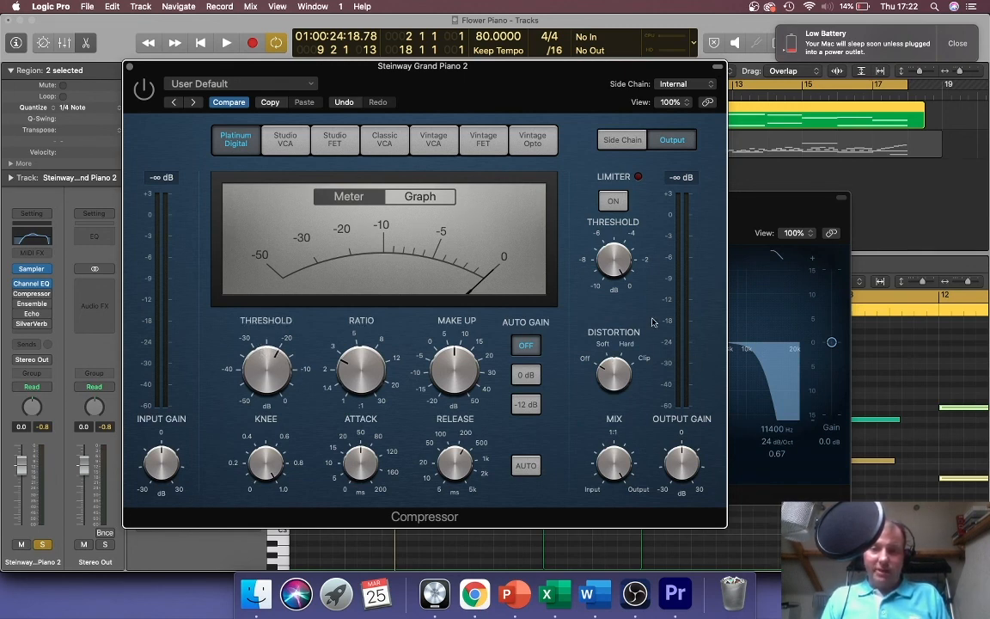
pyautogui.moveTo(684, 327)
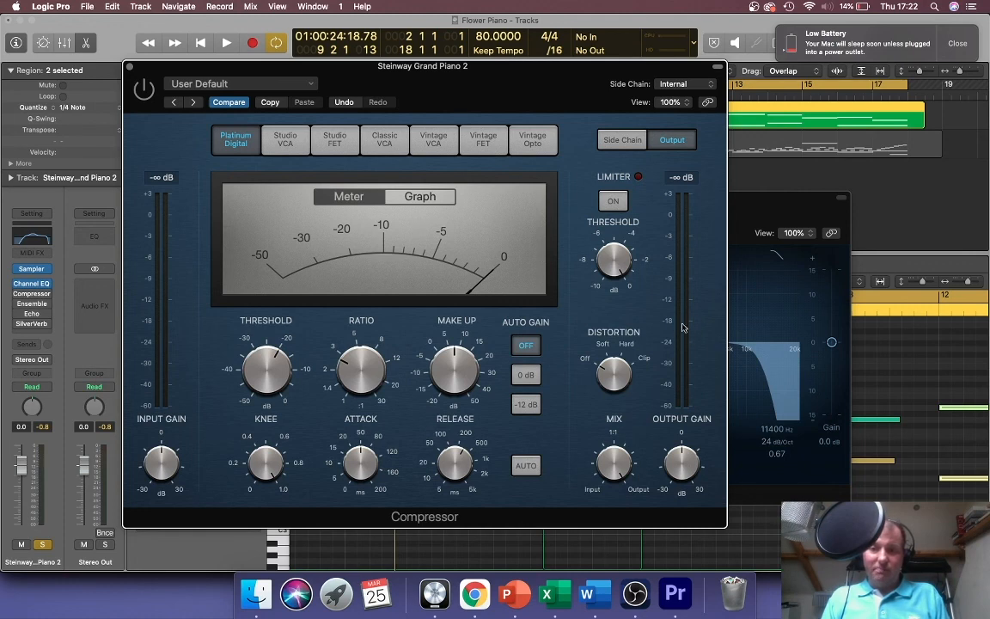
pyautogui.moveTo(684, 318)
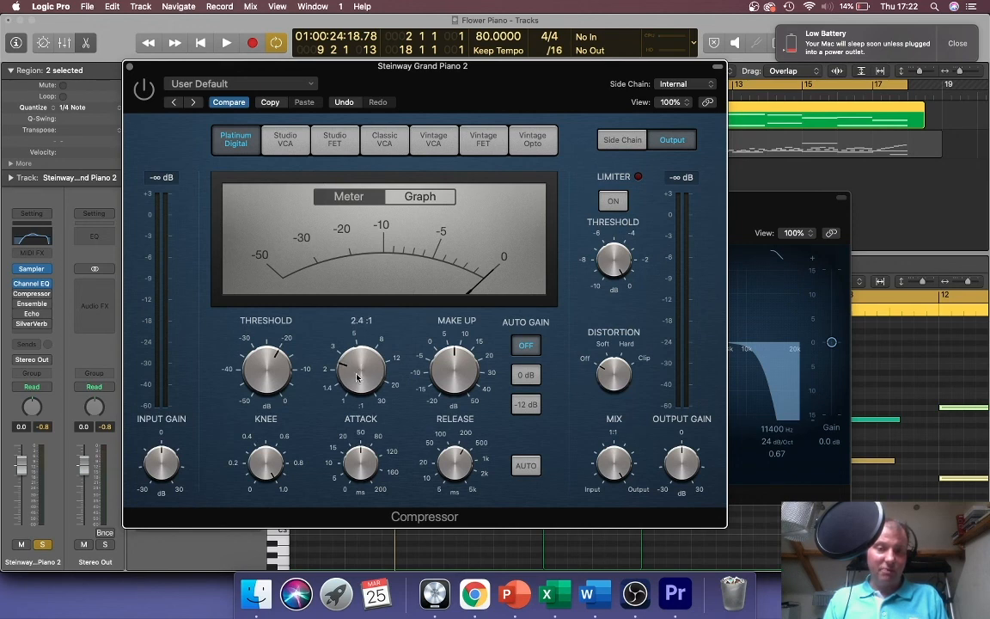
# Settle the ratio around 2.8:1 and bring the make-up gain near 8 dB.
pyautogui.moveTo(361, 370); pyautogui.dragTo(361, 353)
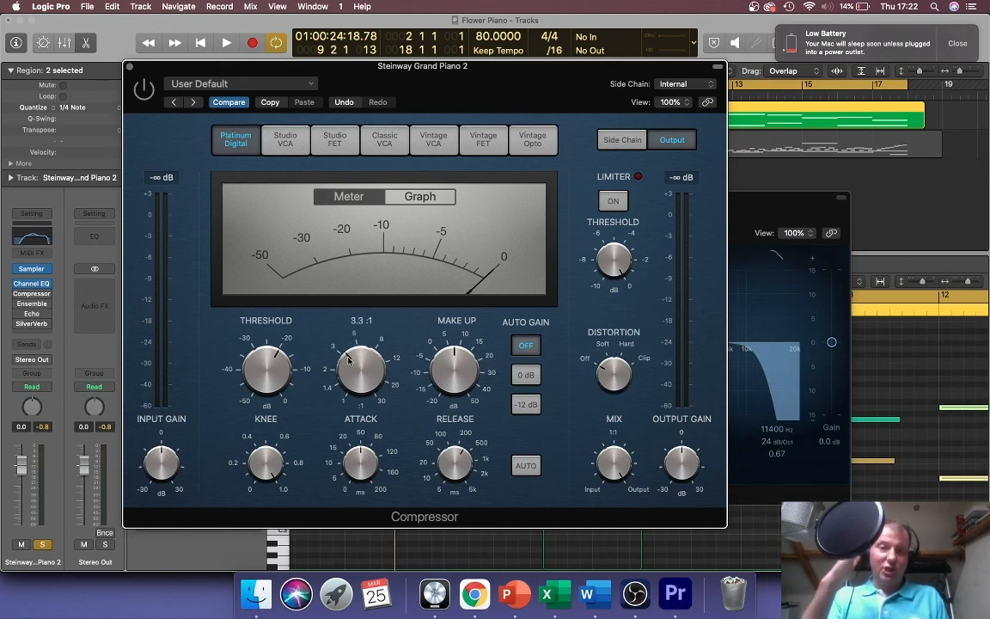
pyautogui.moveTo(361, 370); pyautogui.dragTo(361, 344)
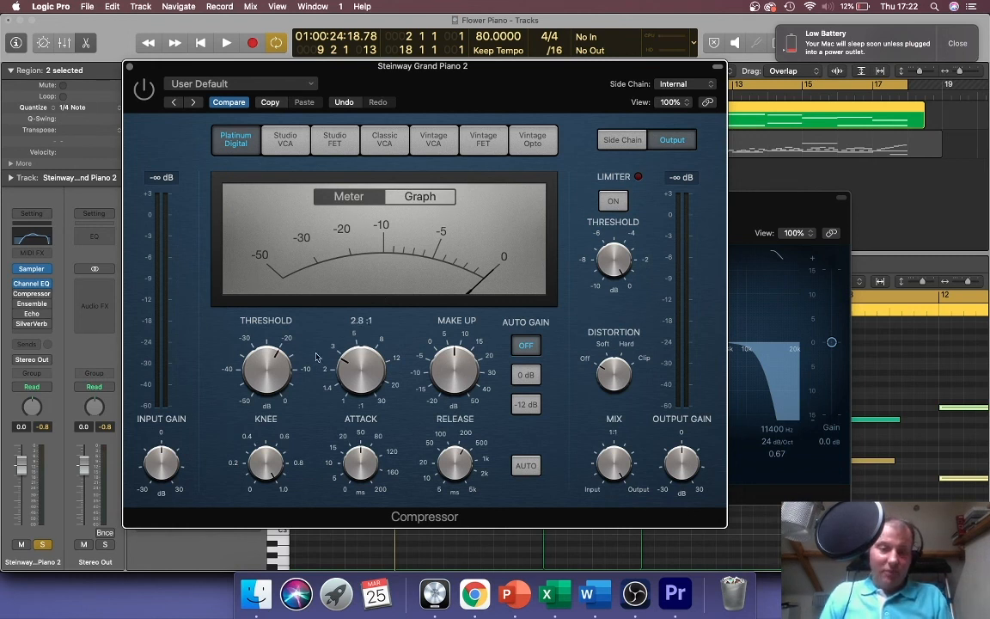
pyautogui.moveTo(362, 370); pyautogui.dragTo(361, 375)
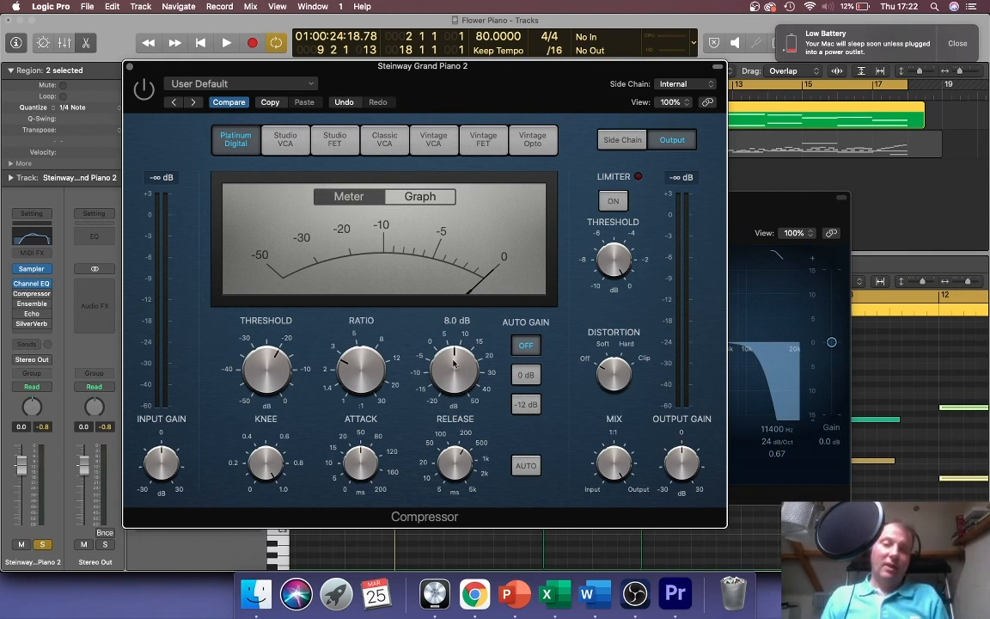
pyautogui.moveTo(454, 369); pyautogui.dragTo(447, 378)
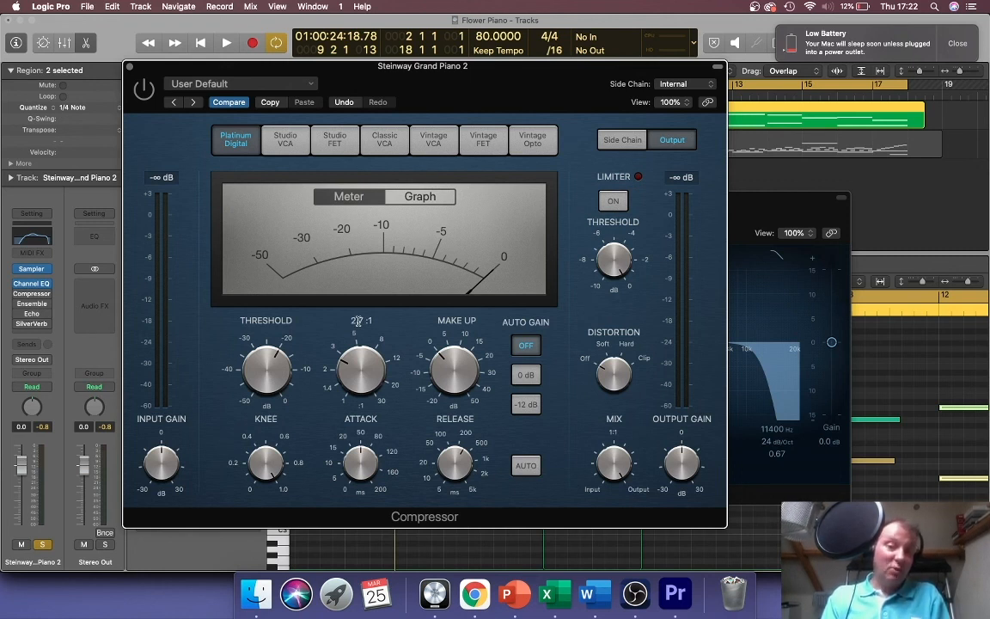
# Audition the track and bring the compressor's attack time down to 0.0 ms.
pyautogui.click(227, 43)
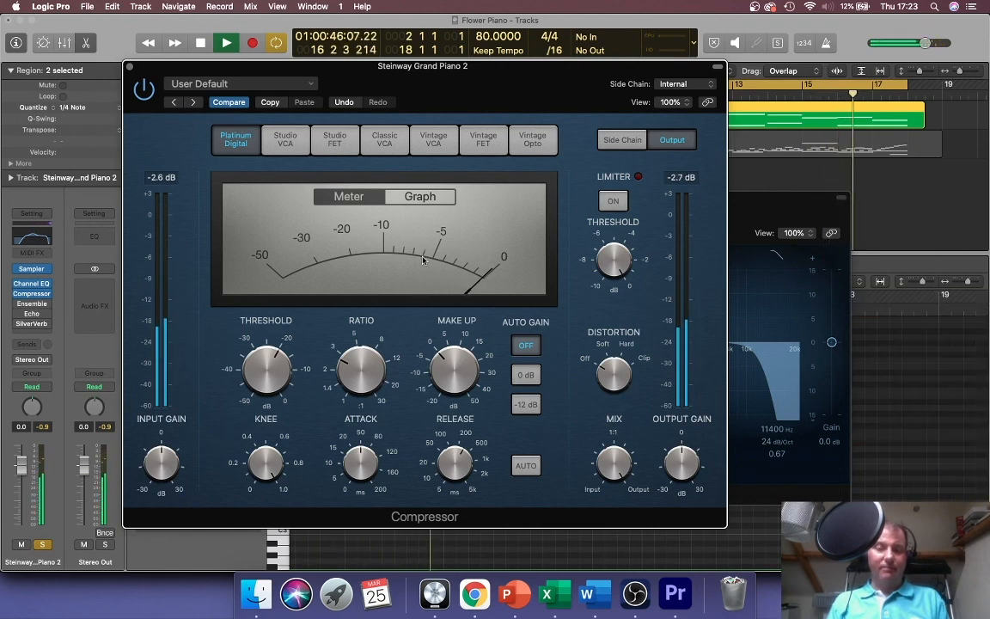
pyautogui.click(200, 43)
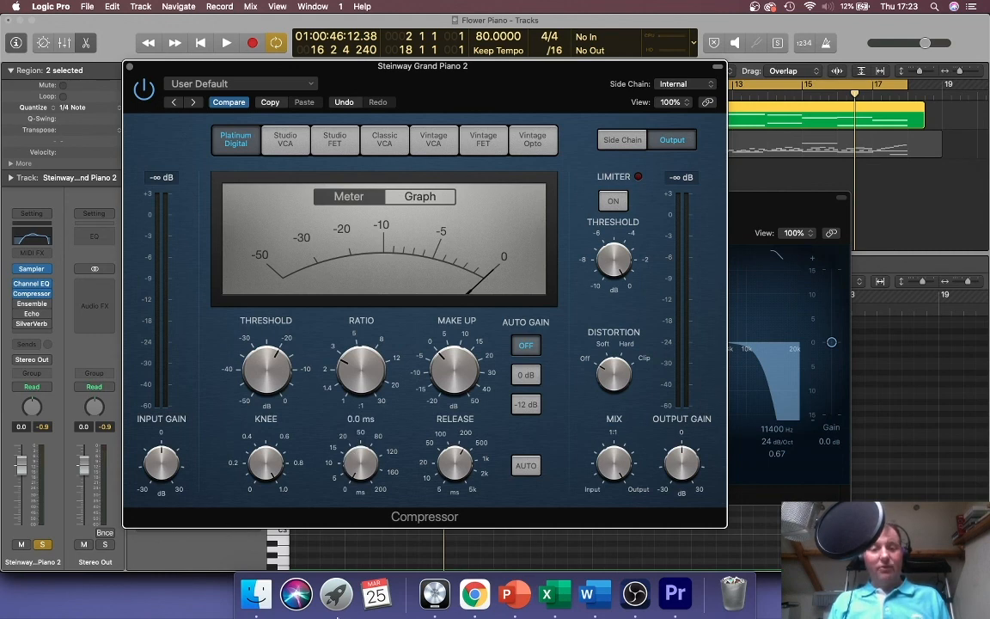
pyautogui.moveTo(361, 464); pyautogui.dragTo(361, 450)
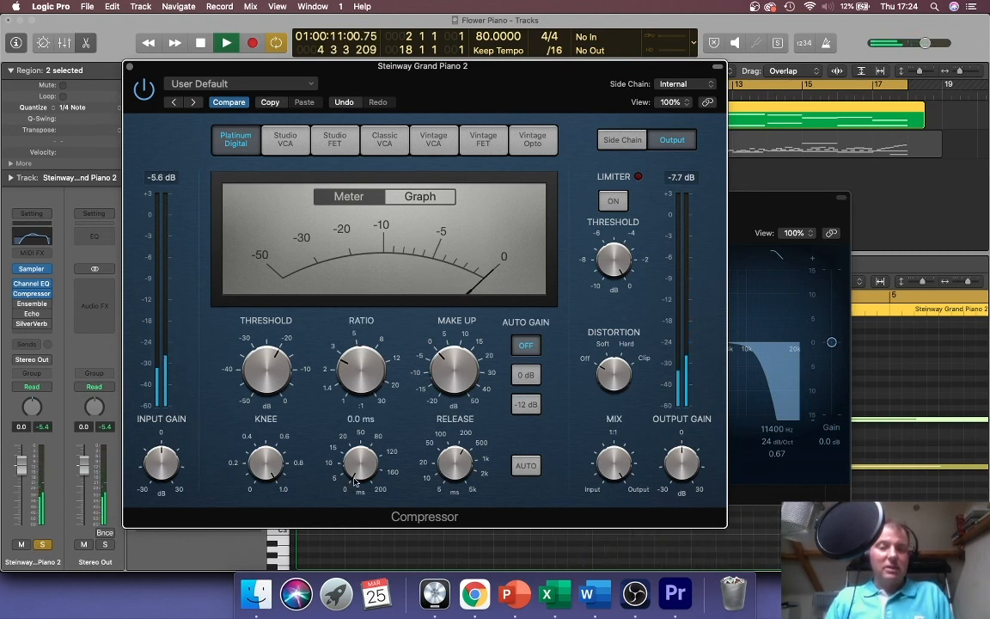
# Raise the compressor's release to about 330 ms and play the track to hear it.
pyautogui.moveTo(359, 478); pyautogui.dragTo(359, 438)
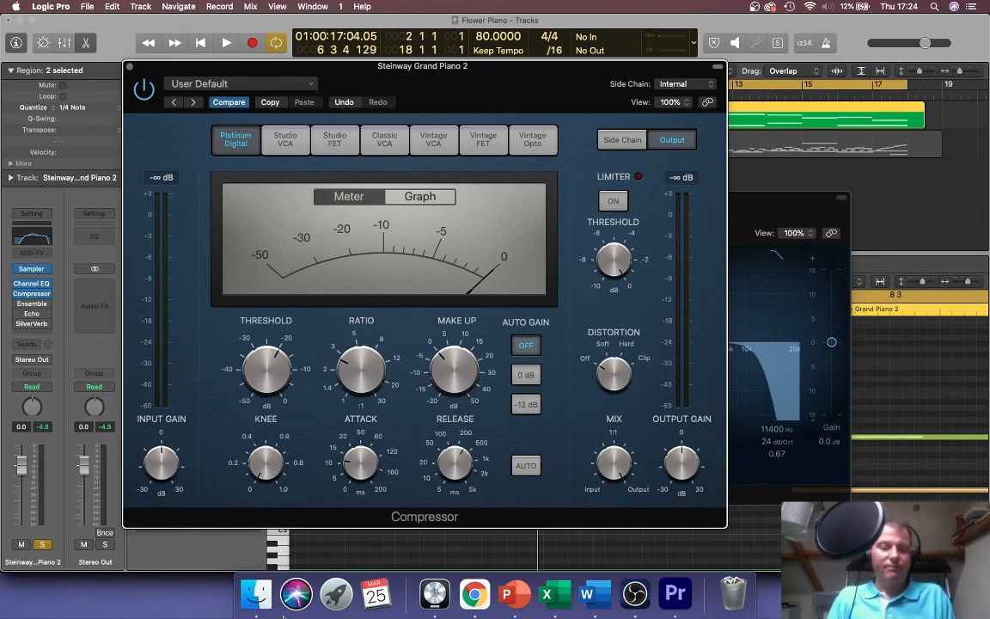
pyautogui.click(227, 43)
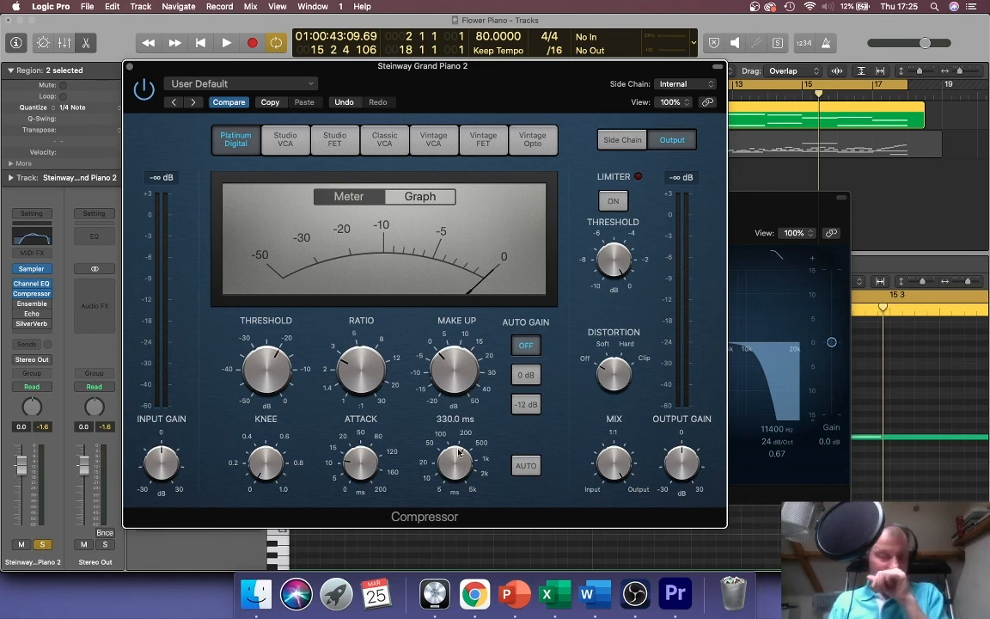
# Cut the release down to about 27 ms and audition it with a play and stop.
pyautogui.moveTo(454, 464); pyautogui.dragTo(454, 481)
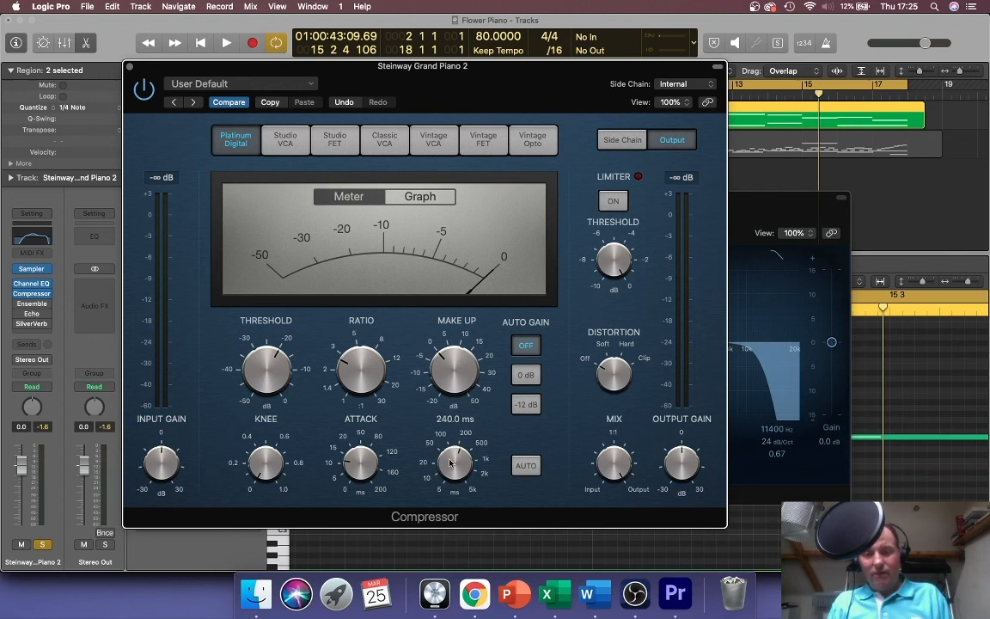
pyautogui.moveTo(454, 465); pyautogui.dragTo(453, 490)
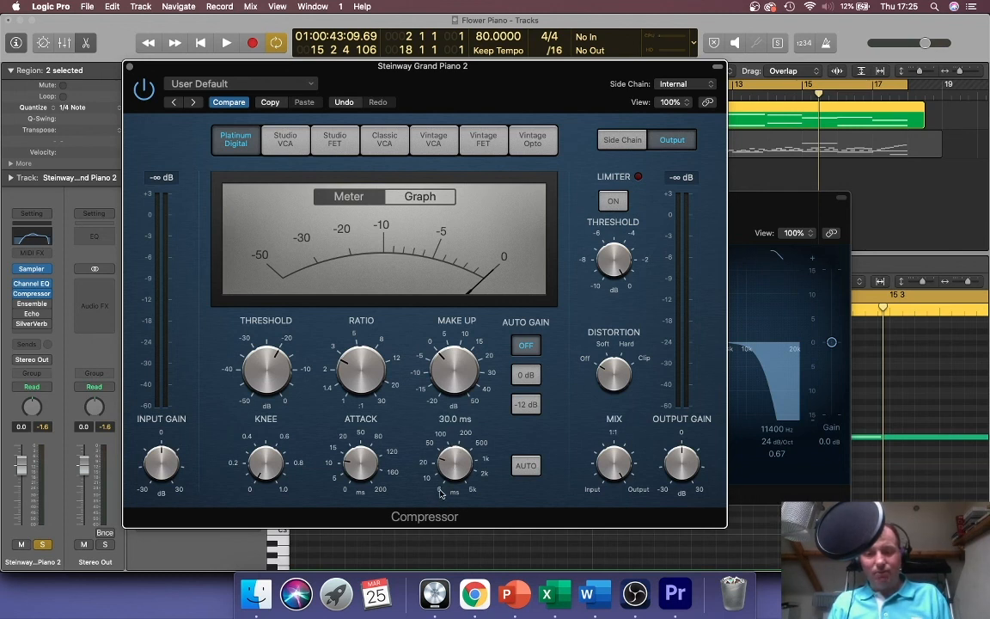
pyautogui.moveTo(454, 464); pyautogui.dragTo(453, 478)
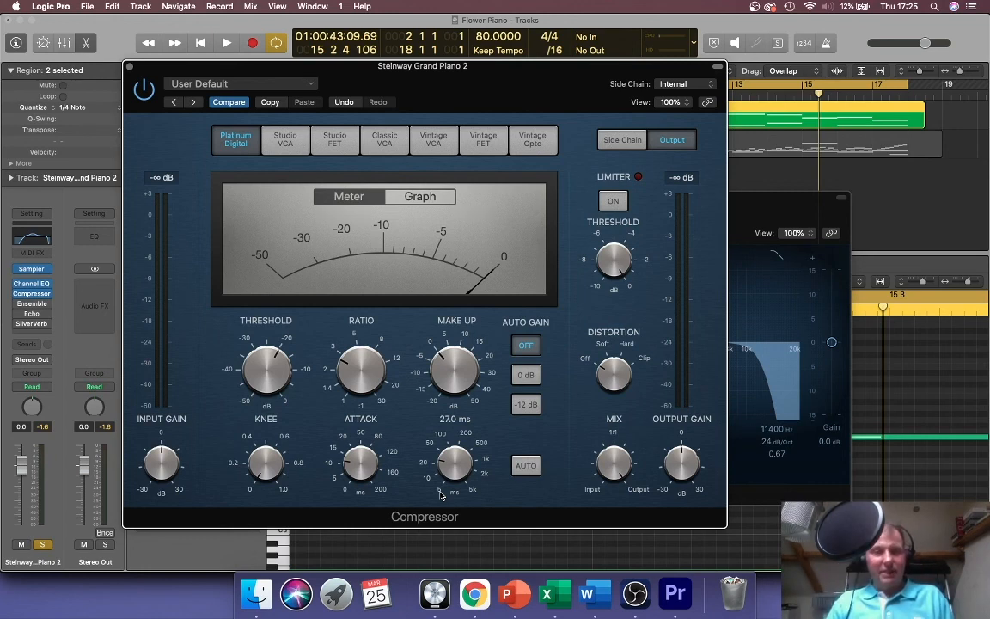
pyautogui.click(227, 43)
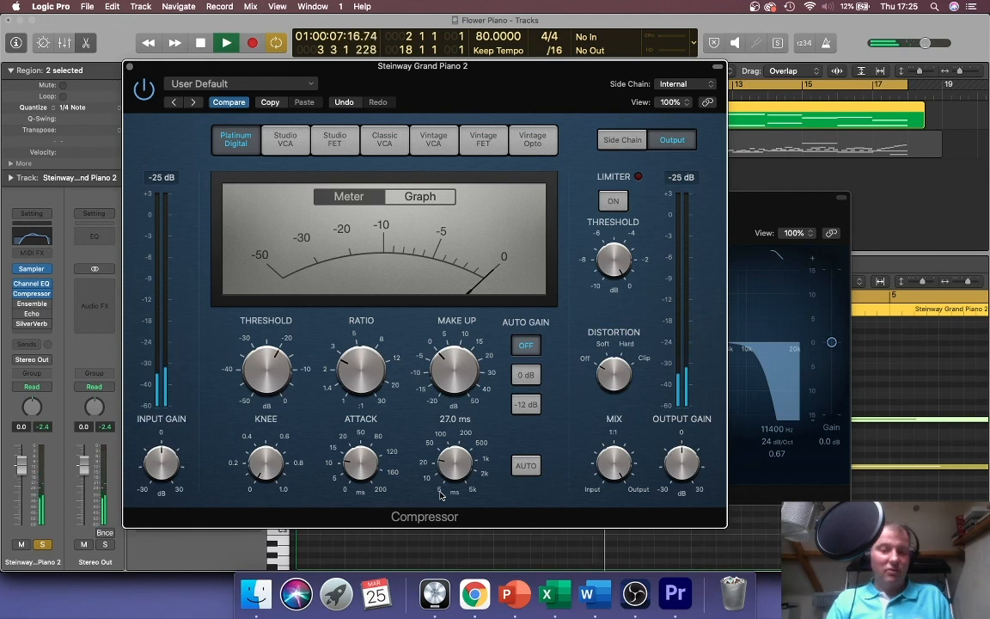
pyautogui.click(200, 43)
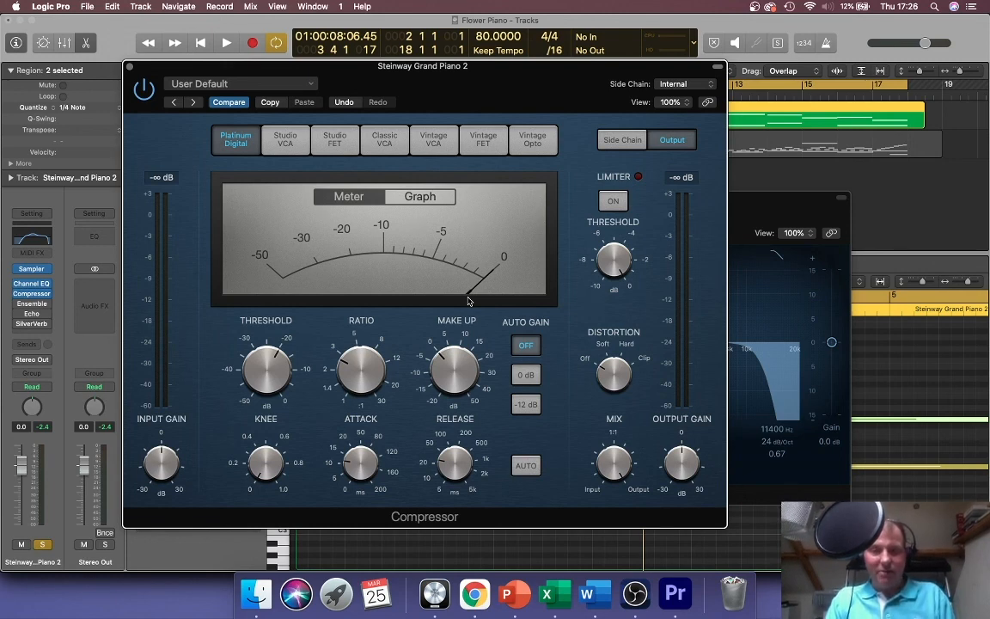
# Tweak the make-up gain during playback, then bring up the Ensemble effect's settings.
pyautogui.click(227, 43)
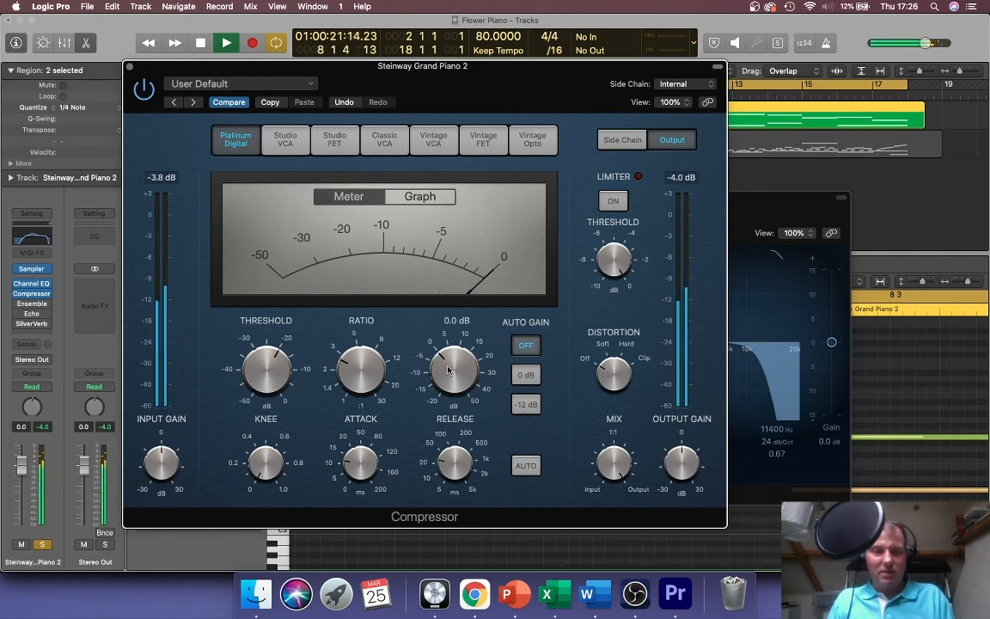
pyautogui.moveTo(454, 370); pyautogui.dragTo(454, 347)
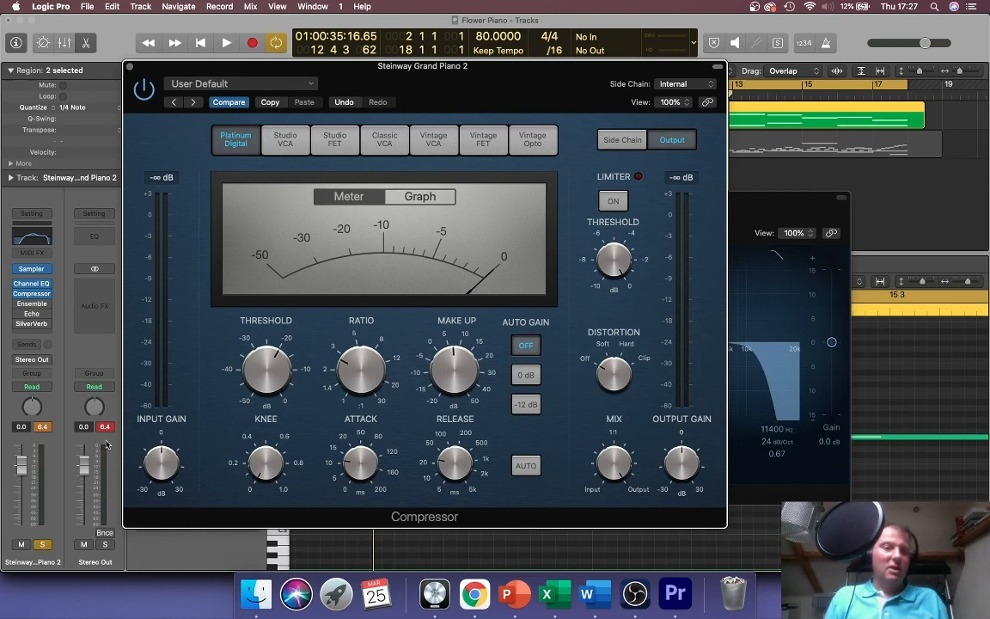
pyautogui.moveTo(60, 330)
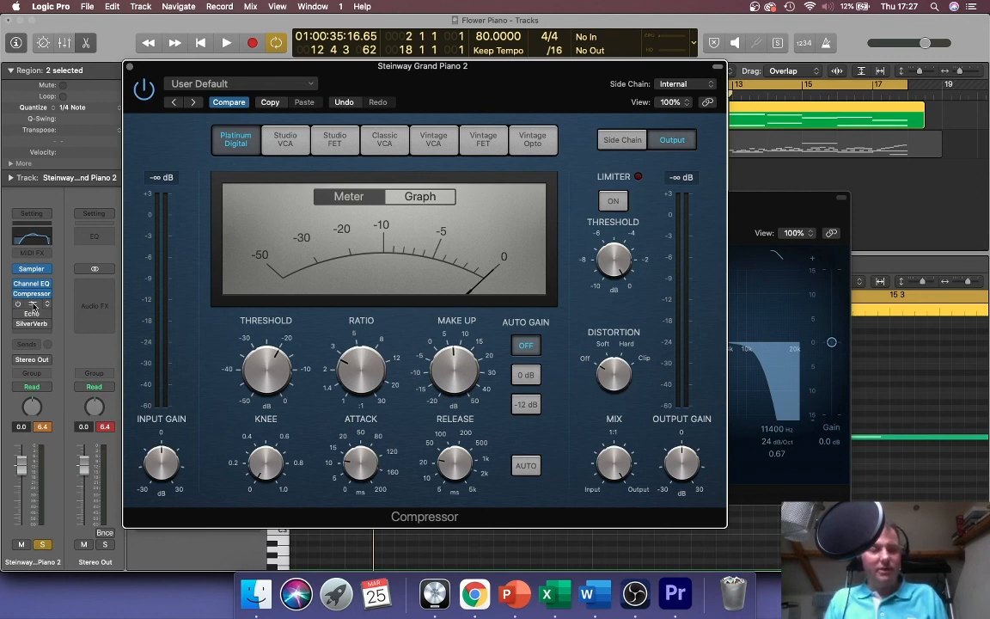
pyautogui.click(31, 303)
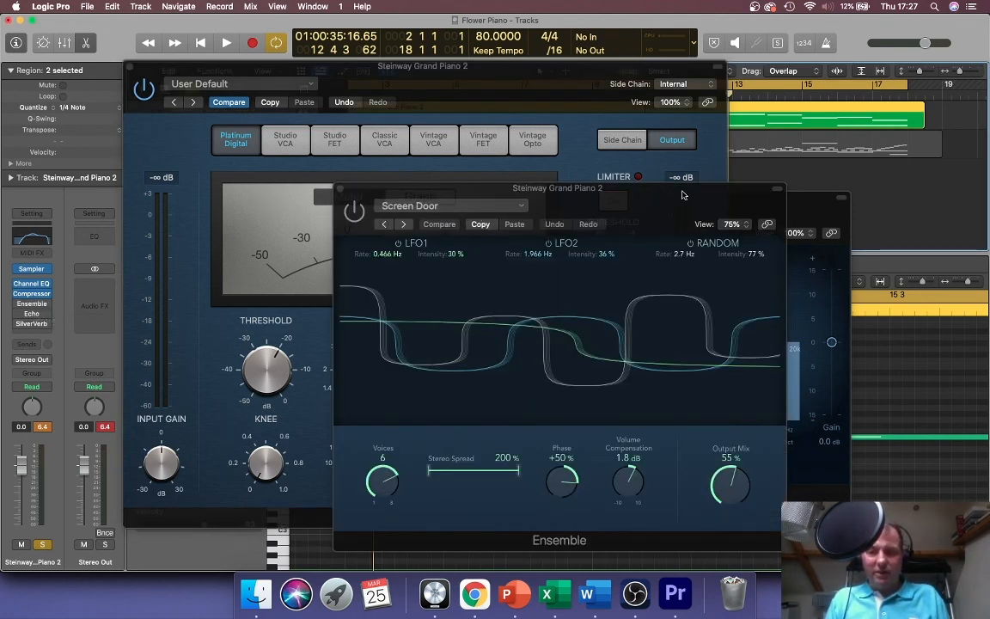
pyautogui.moveTo(569, 199)
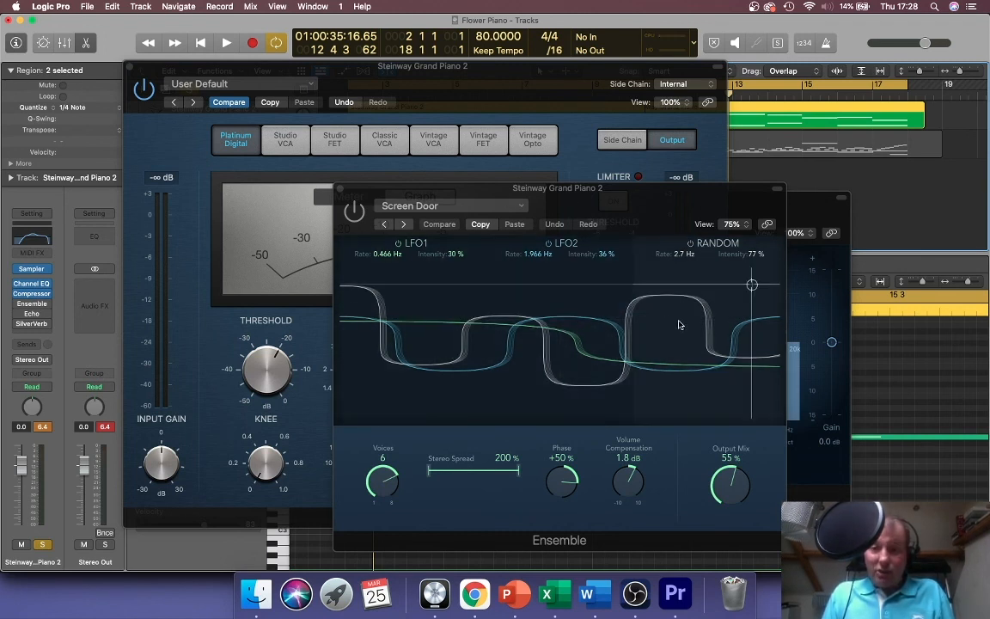
# Move the Ensemble window up and play then stop the track to hear it.
pyautogui.moveTo(753, 284); pyautogui.dragTo(560, 316)
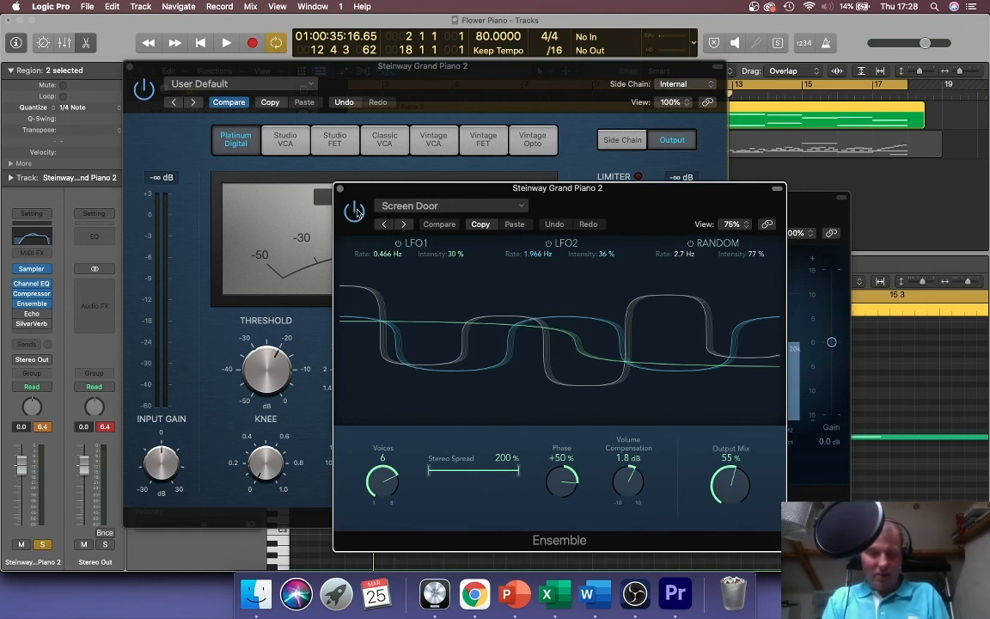
pyautogui.click(227, 43)
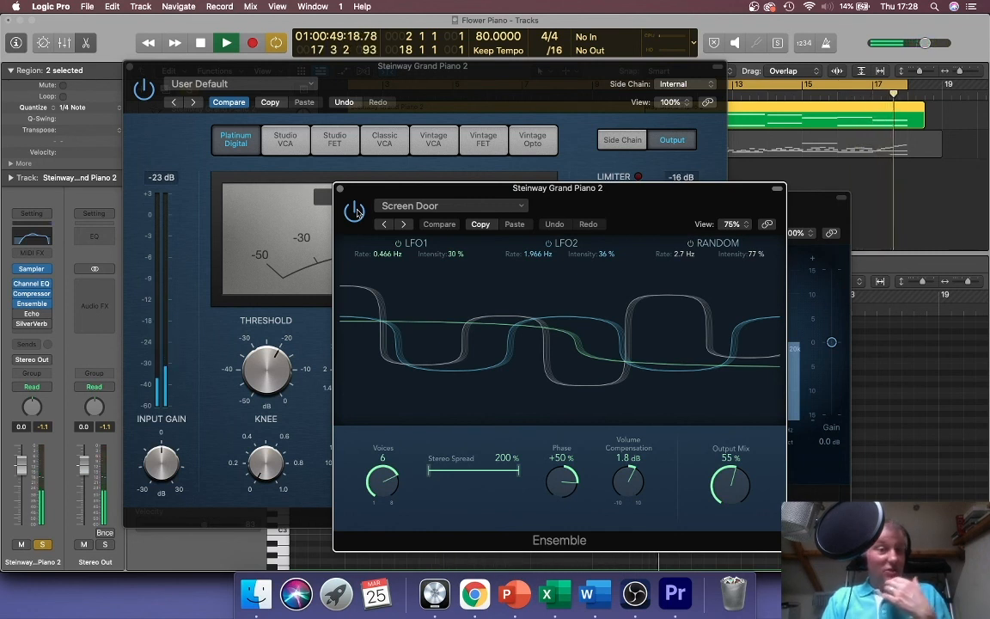
pyautogui.click(200, 43)
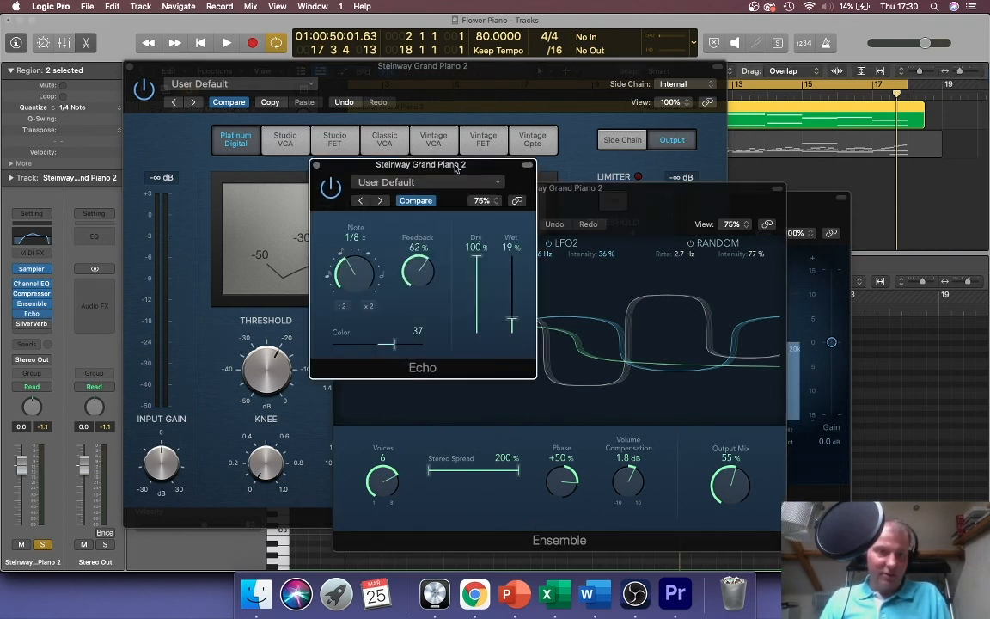
pyautogui.moveTo(421, 165); pyautogui.dragTo(410, 148)
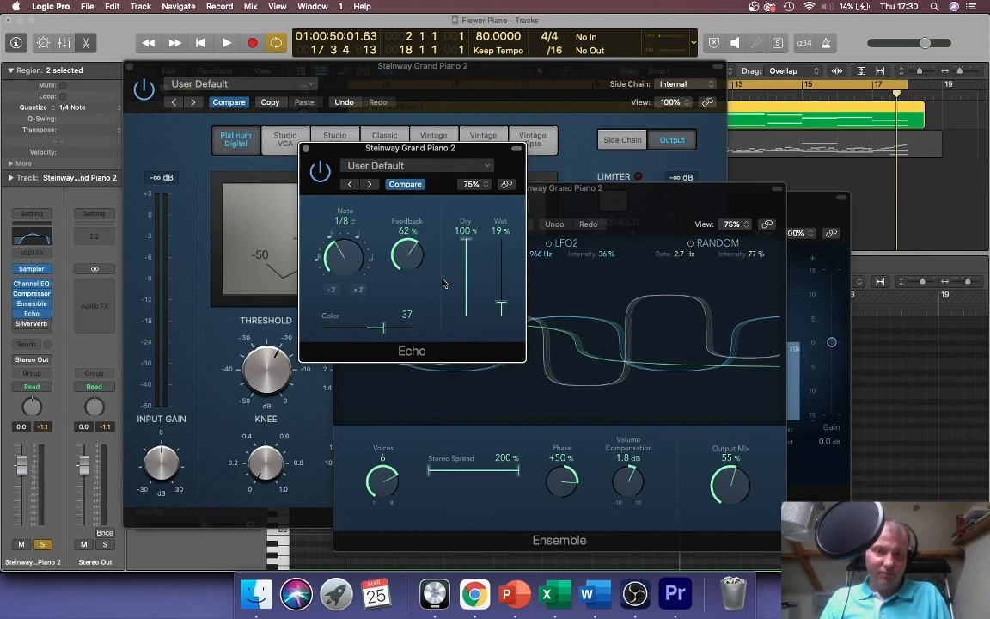
pyautogui.moveTo(399, 289)
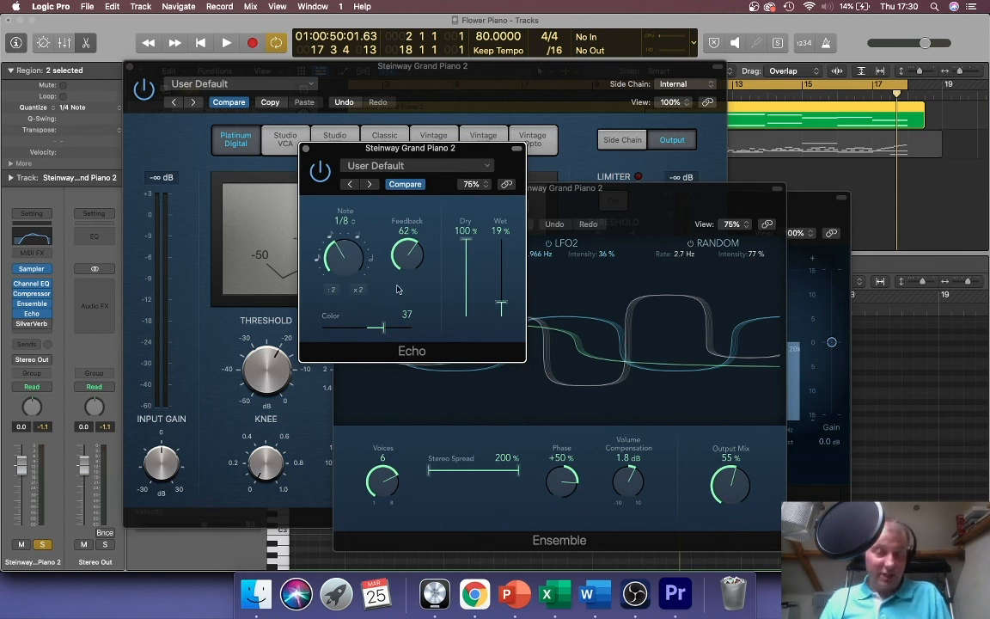
pyautogui.moveTo(519, 284)
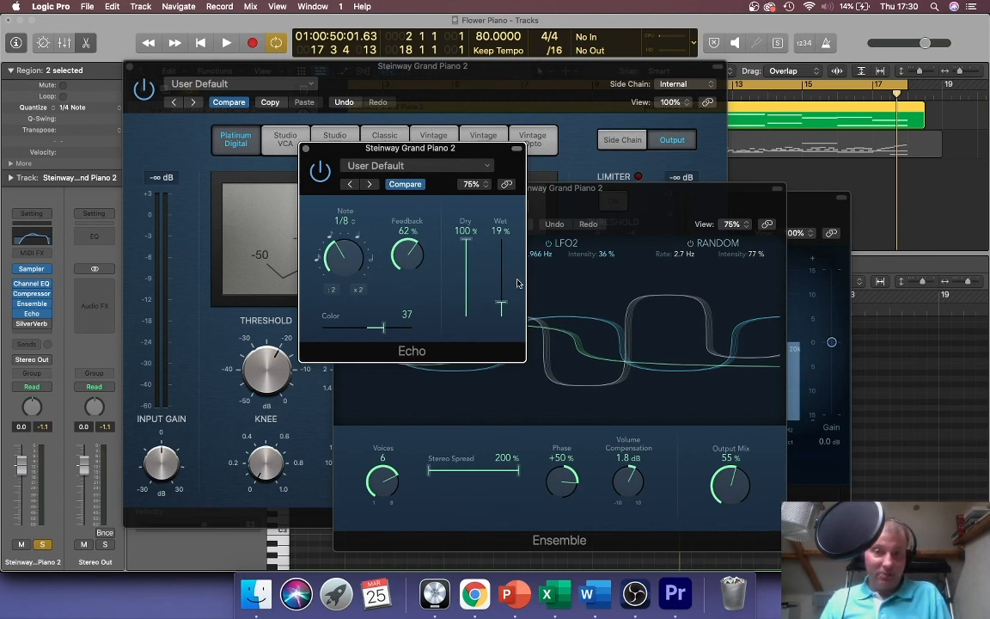
pyautogui.moveTo(513, 308)
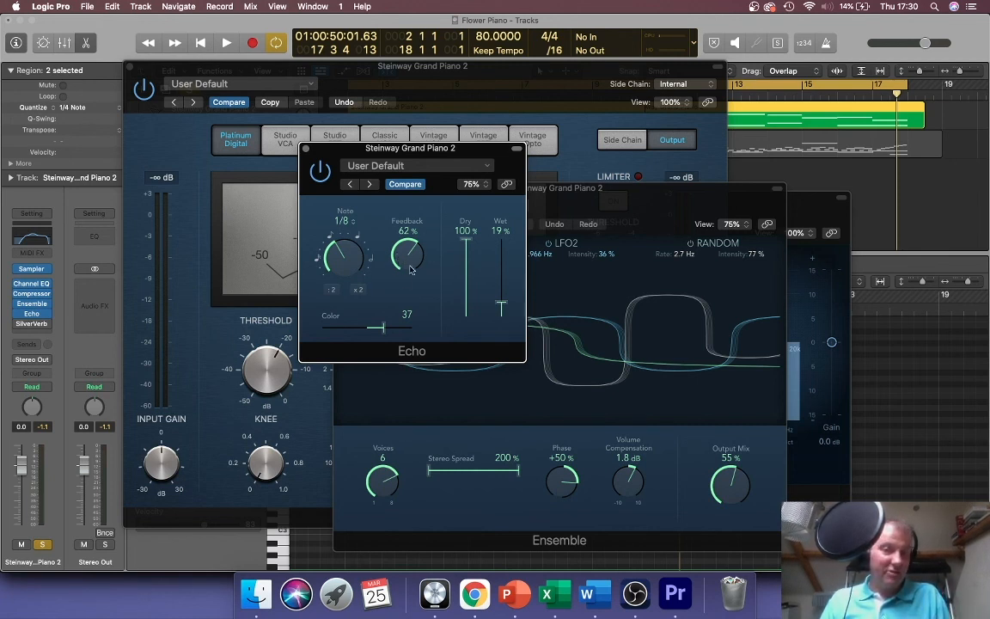
pyautogui.moveTo(512, 313)
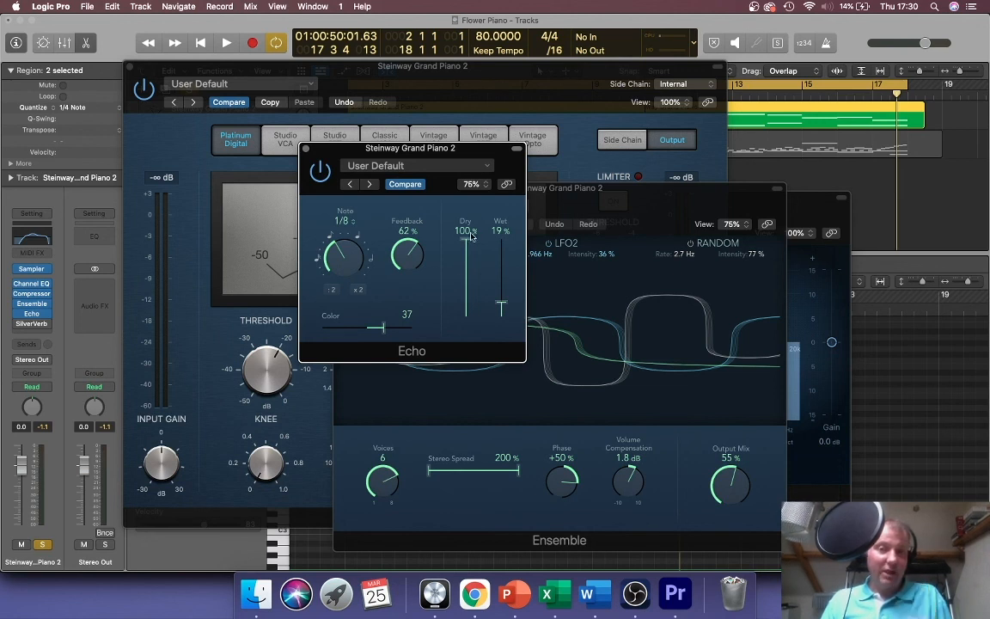
pyautogui.moveTo(481, 251)
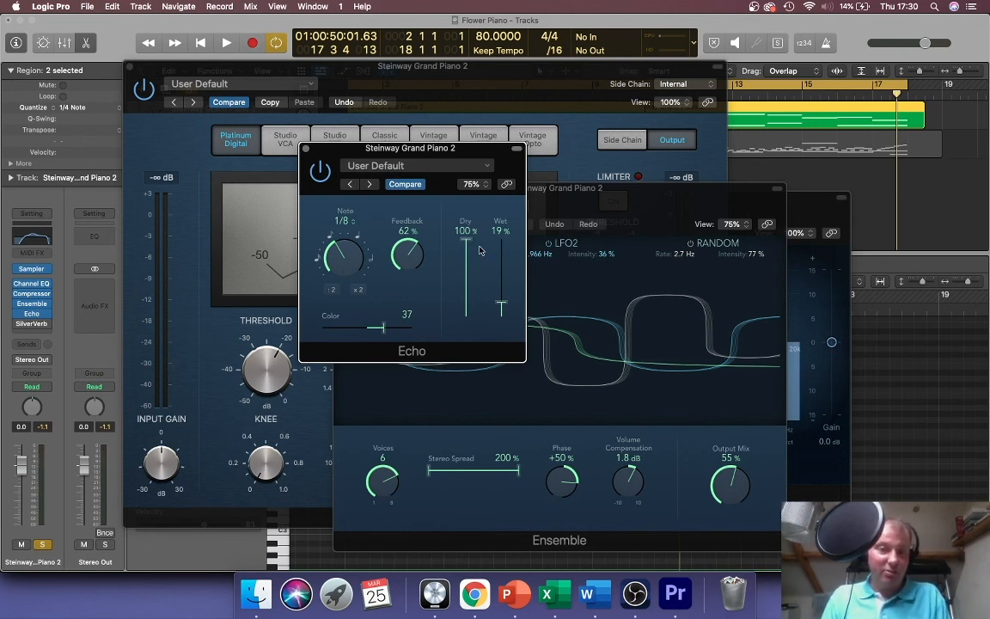
pyautogui.click(227, 43)
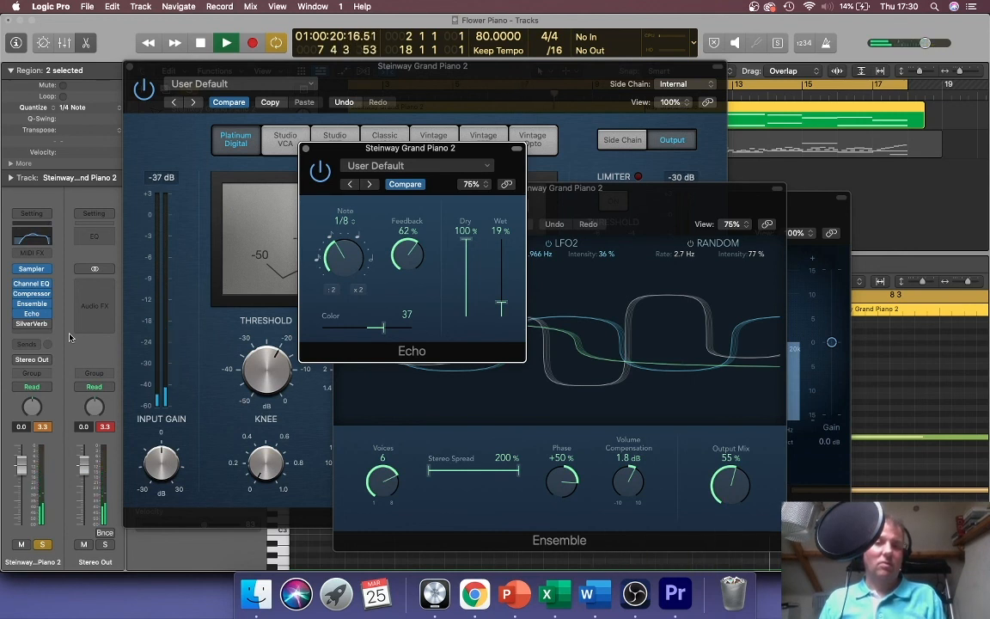
pyautogui.click(199, 43)
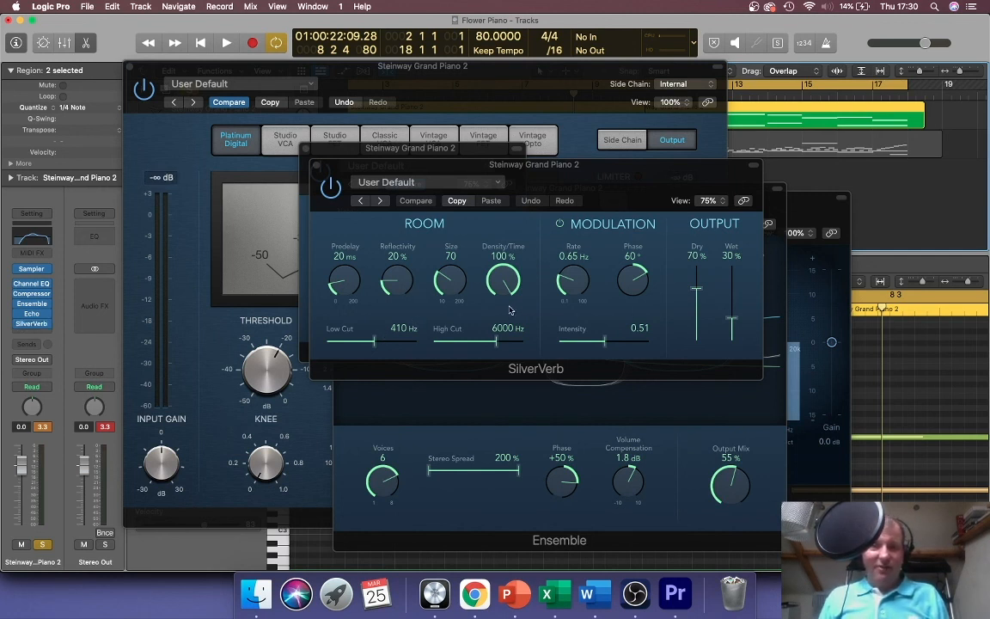
pyautogui.moveTo(548, 320)
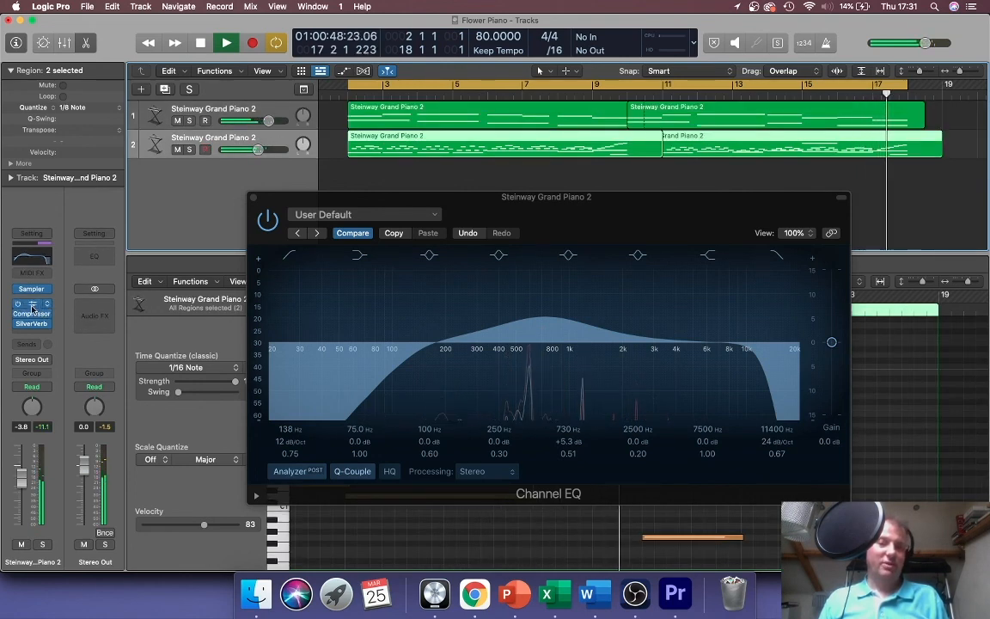
# Move the Channel EQ window toward the right over the tracks.
pyautogui.moveTo(546, 196); pyautogui.dragTo(633, 211)
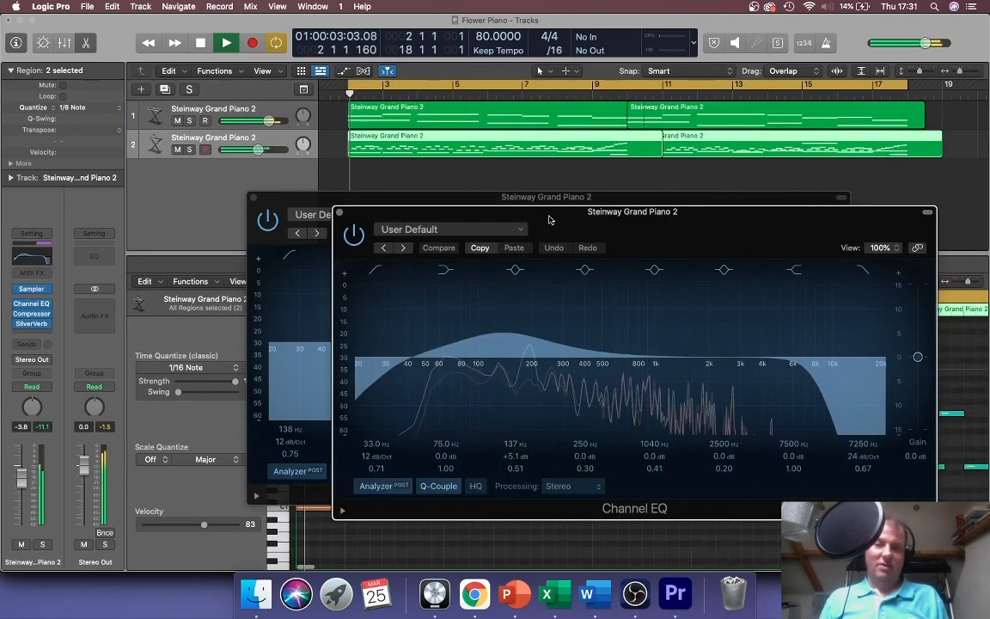